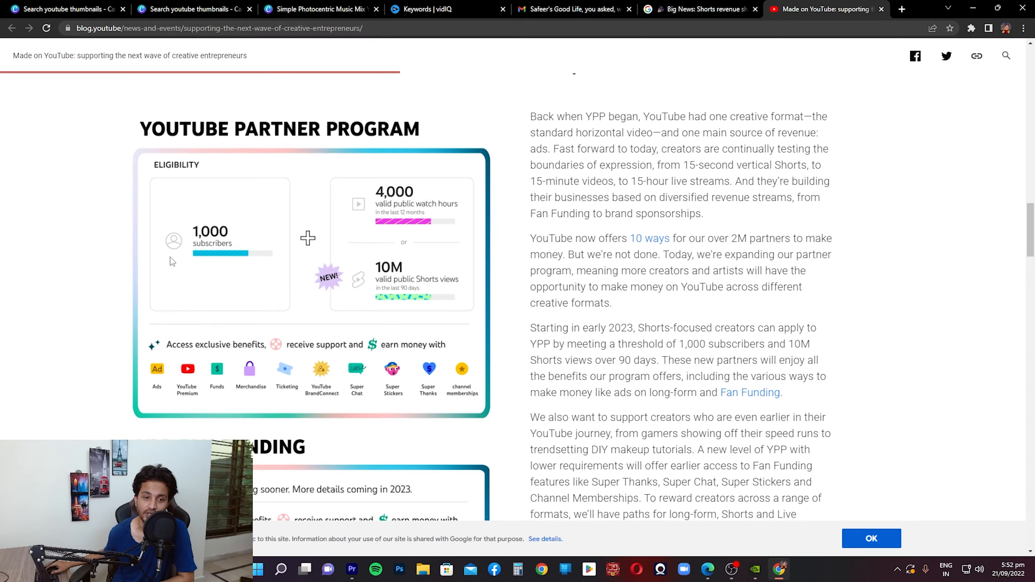
mouse_move(339, 210)
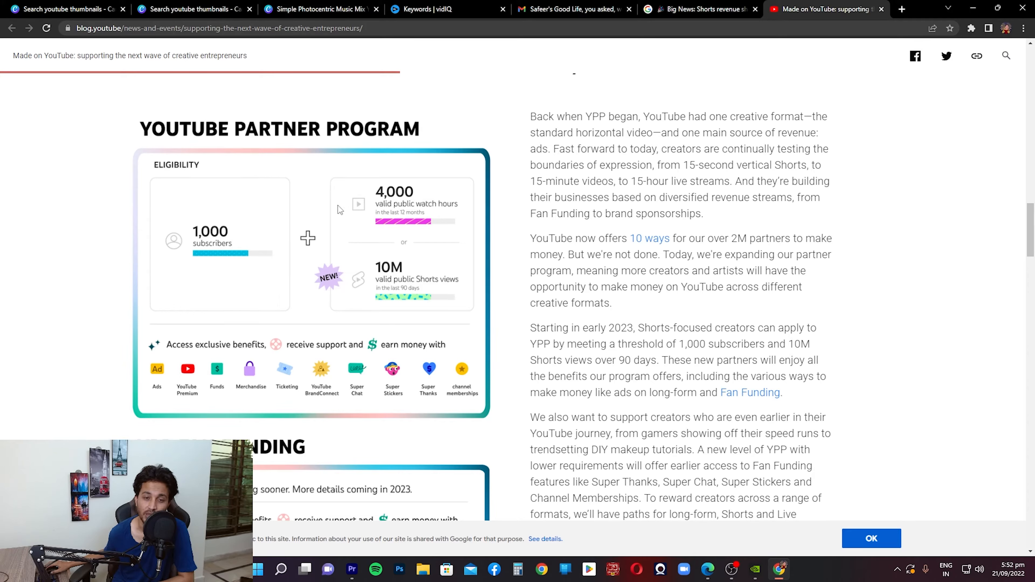
mouse_move(347, 197)
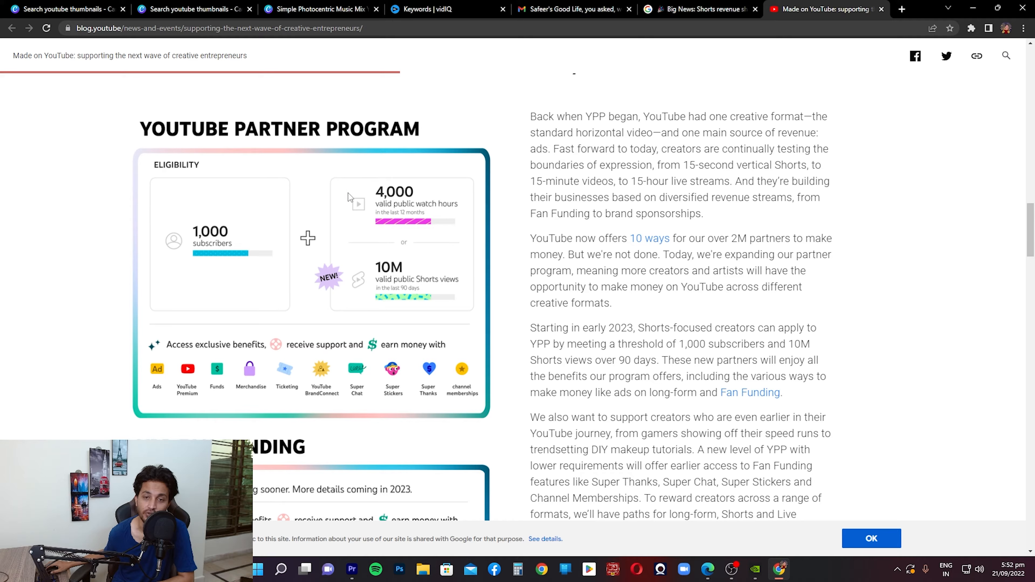
mouse_move(341, 224)
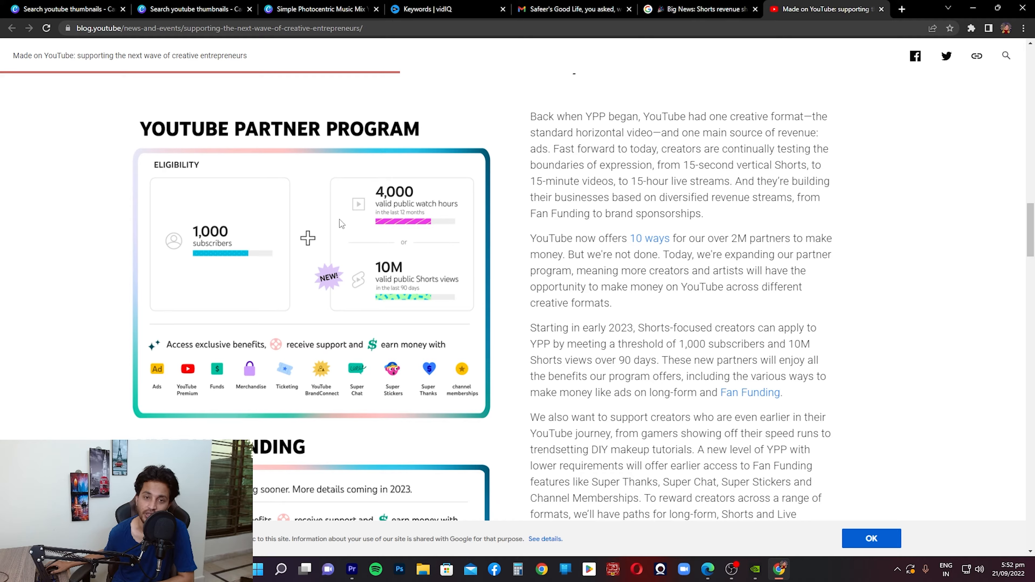
mouse_move(382, 276)
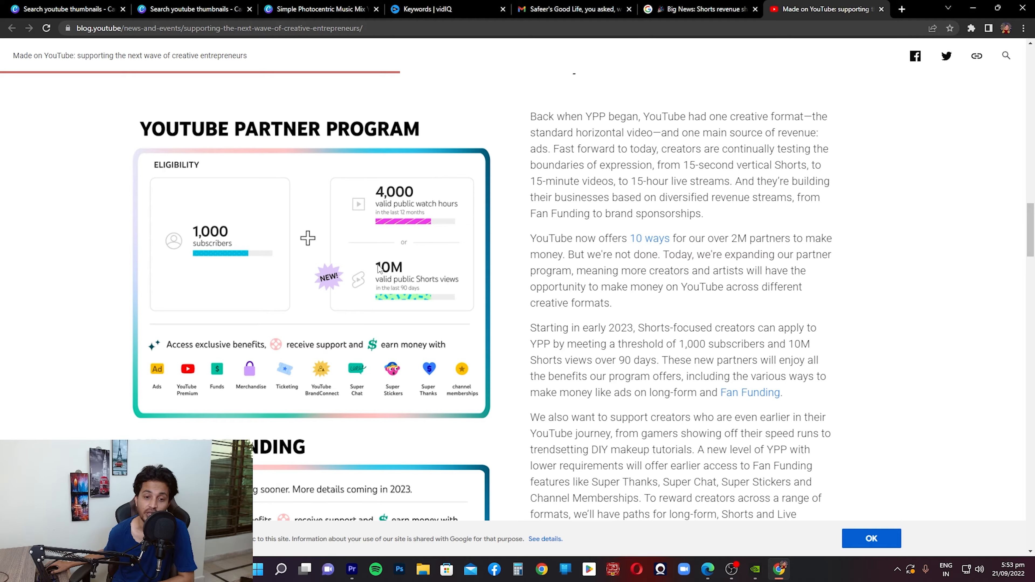
Scroll to the Shorts revenue-sharing bullets where creators keep 45% of revenue.
scroll(up, 3)
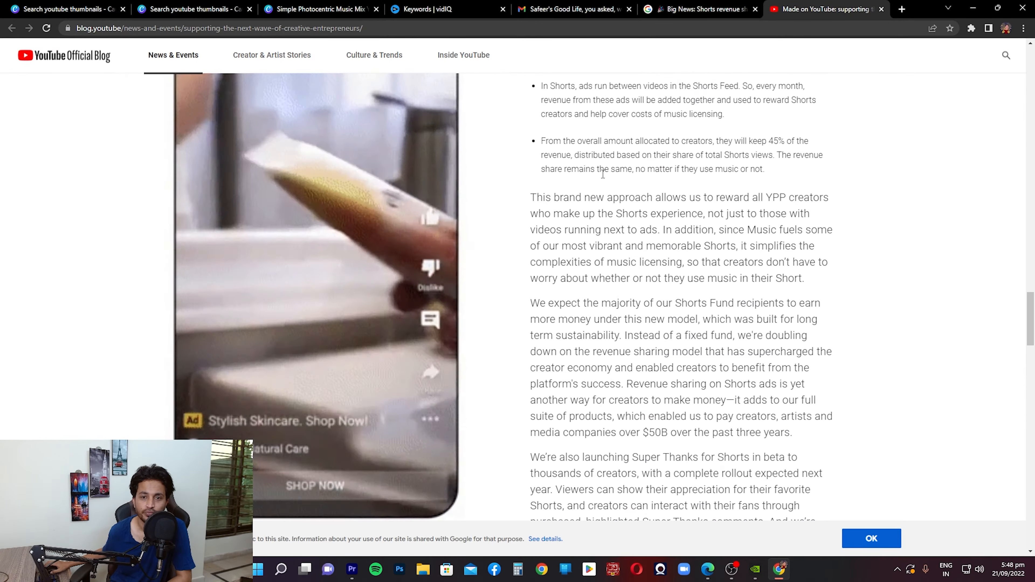
Switch to the Gmail YouTube Creators email and scroll to its Ads Revenue Sharing on Shorts section.
click(571, 9)
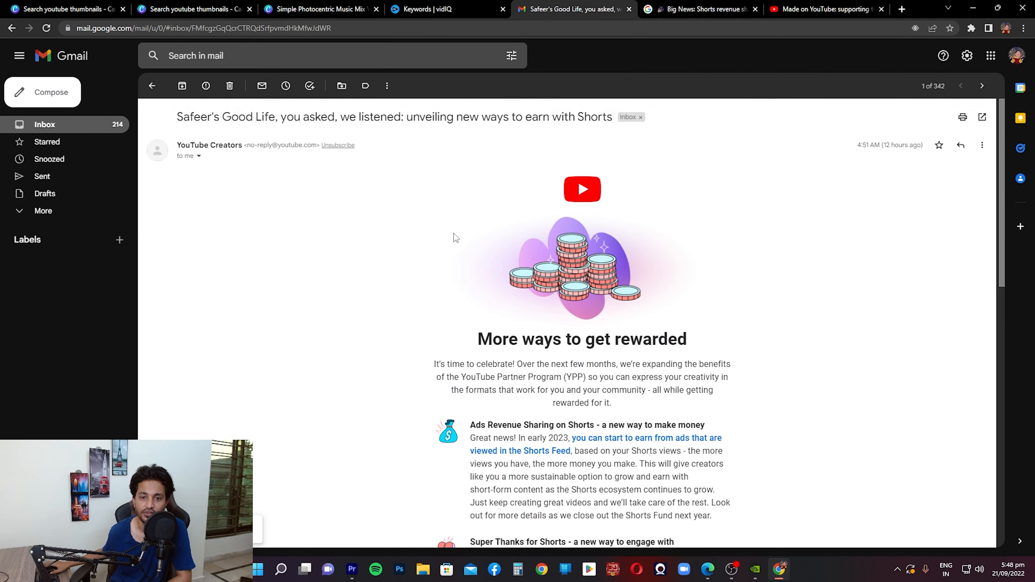
mouse_move(276, 132)
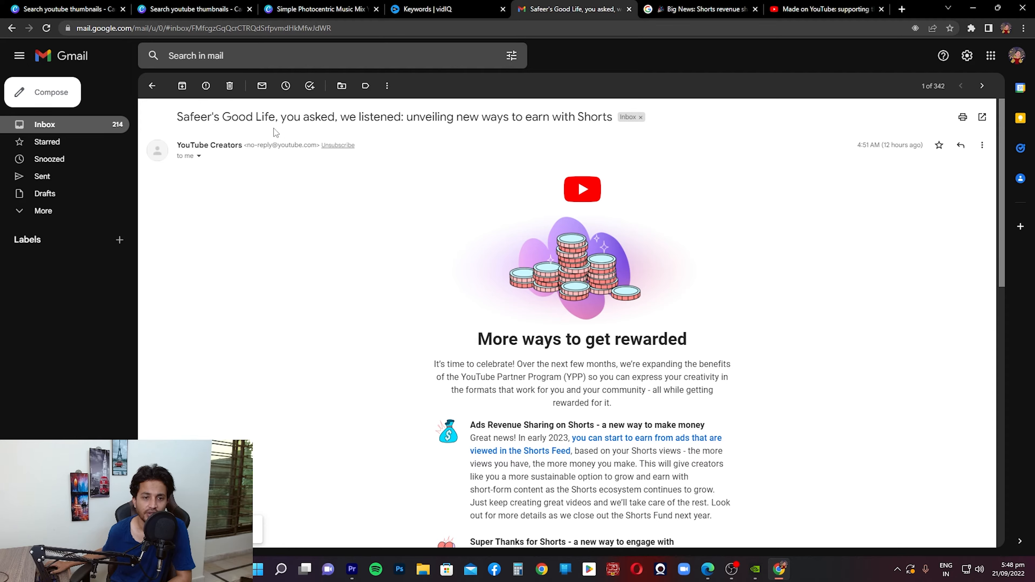
mouse_move(469, 119)
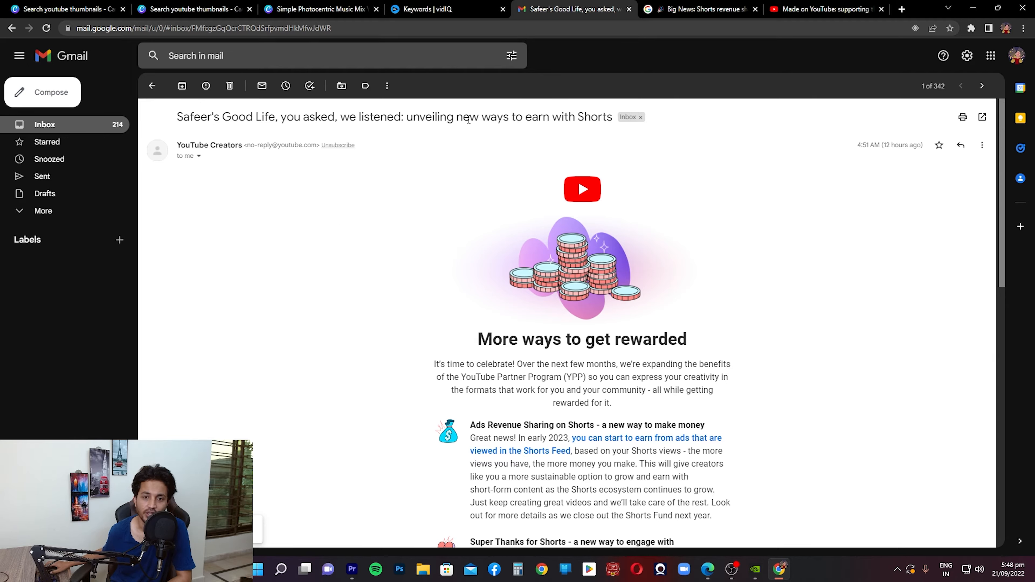
scroll(down, 3)
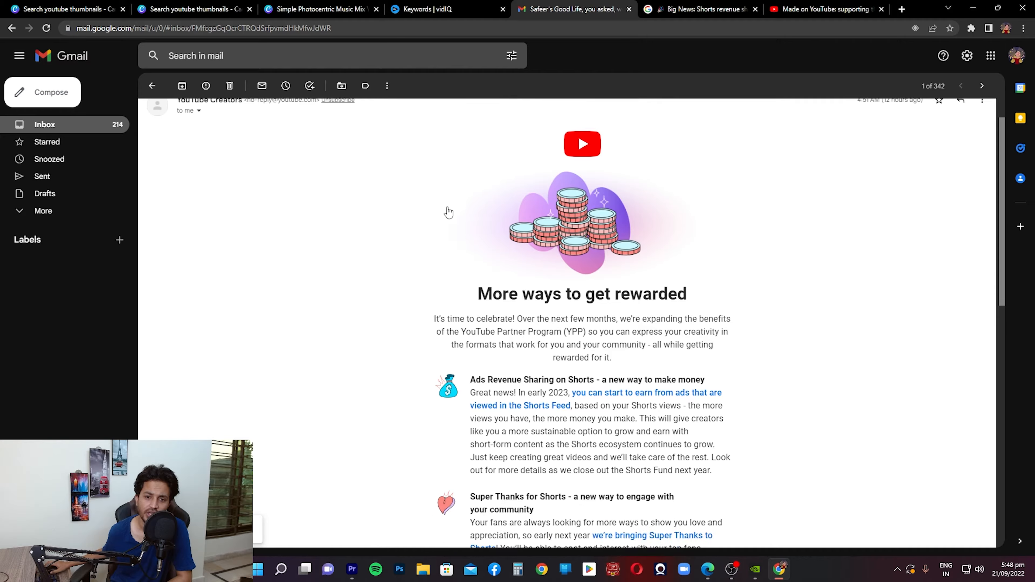
scroll(down, 3)
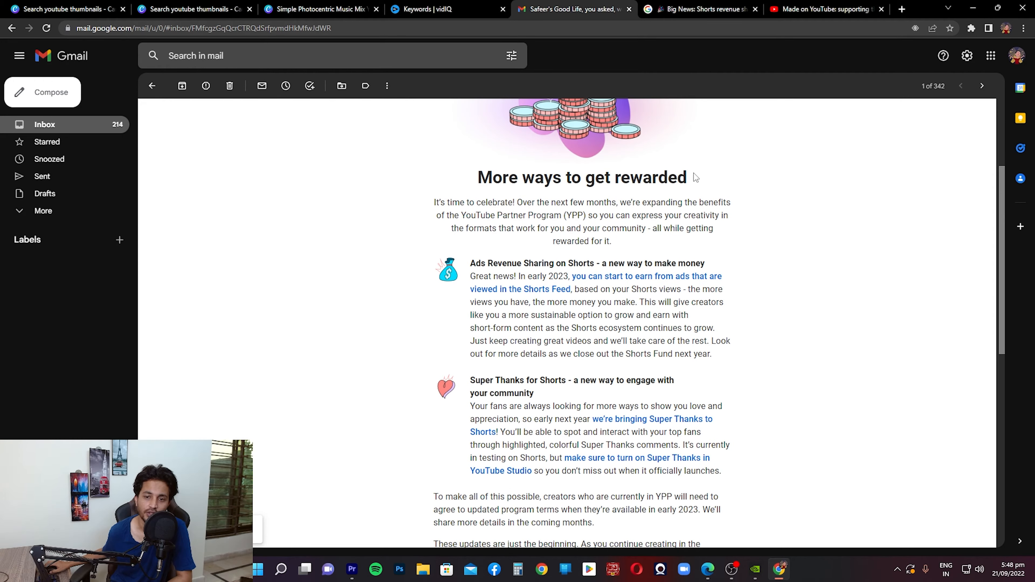
mouse_move(394, 202)
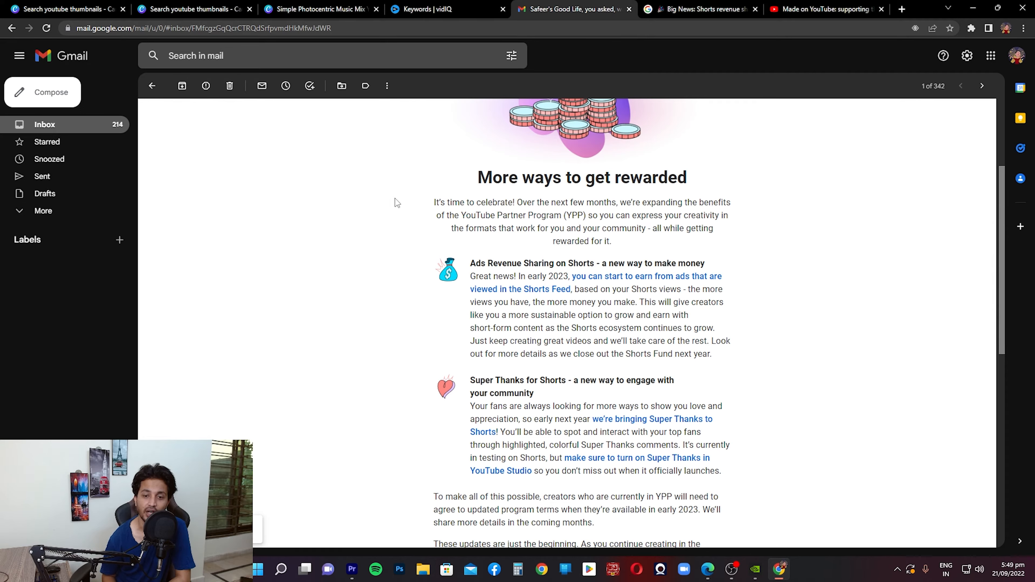
mouse_move(464, 210)
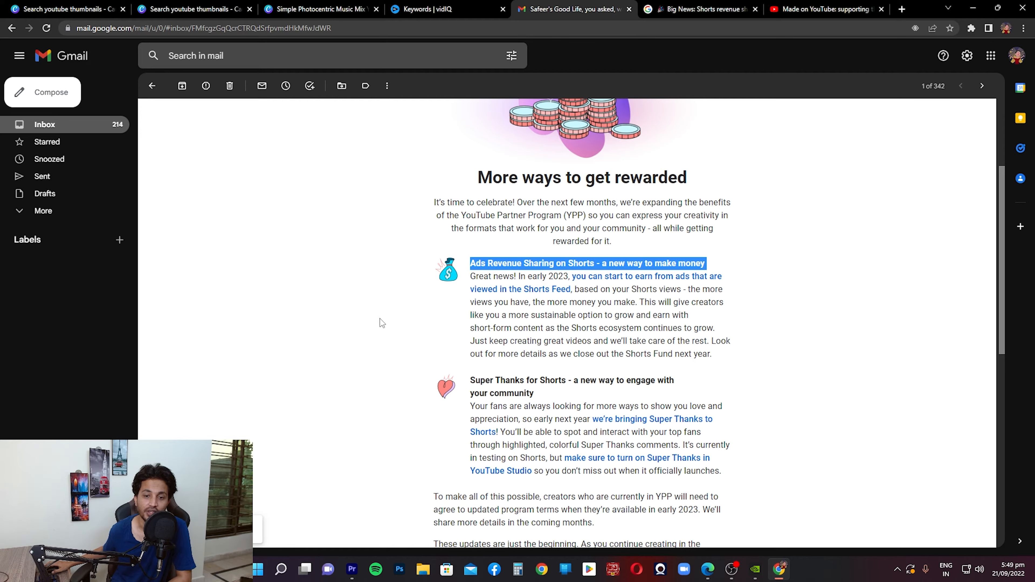
mouse_move(403, 346)
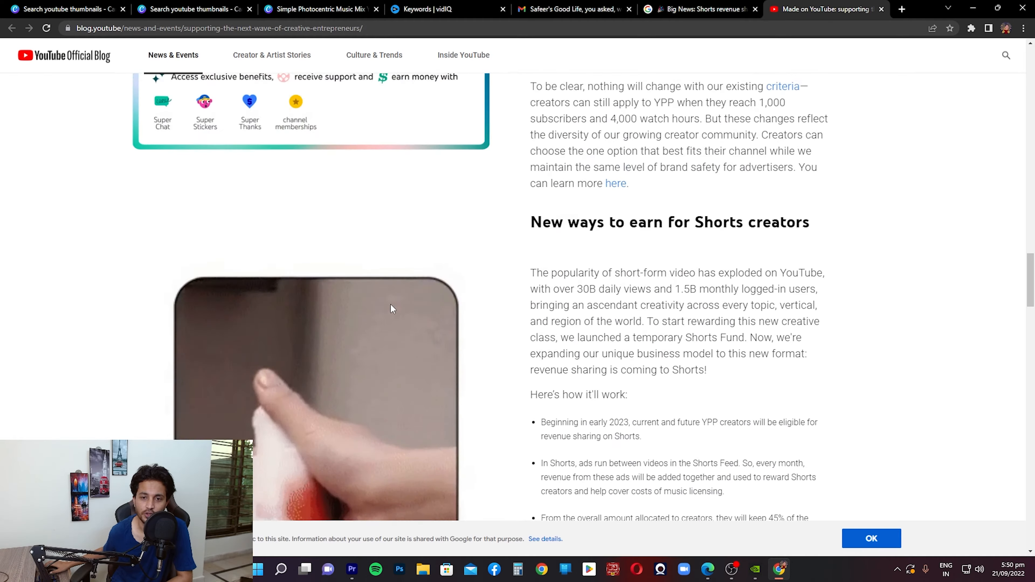
Return to the post's intro and bring the Key Takeaways box of three announcements into view.
scroll(up, 3)
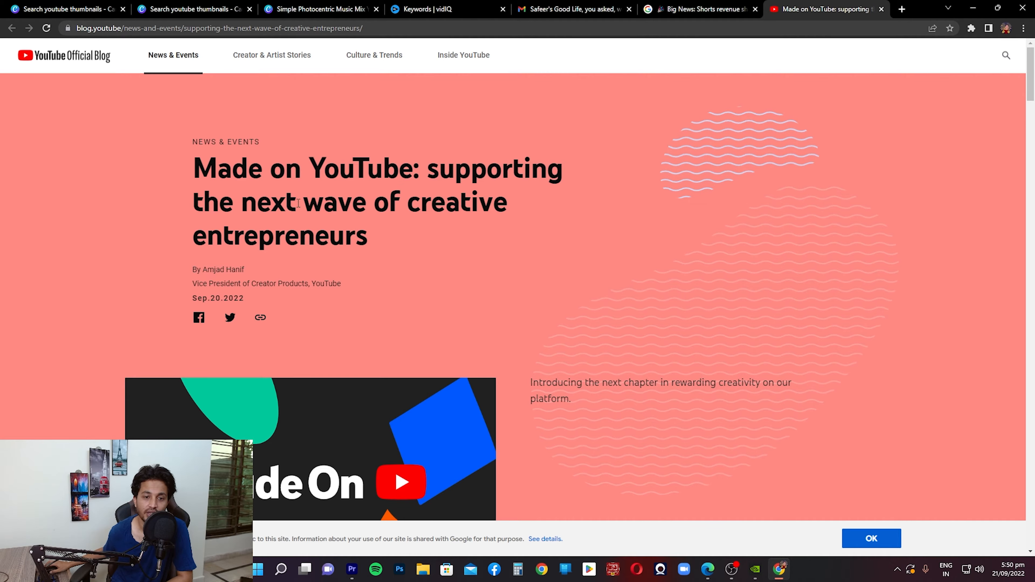
scroll(down, 3)
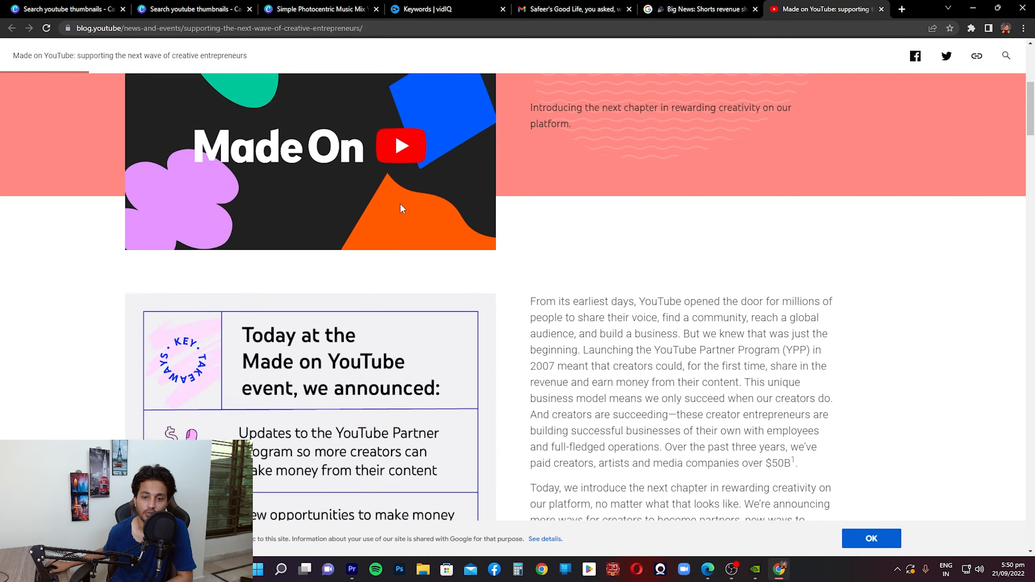
scroll(down, 3)
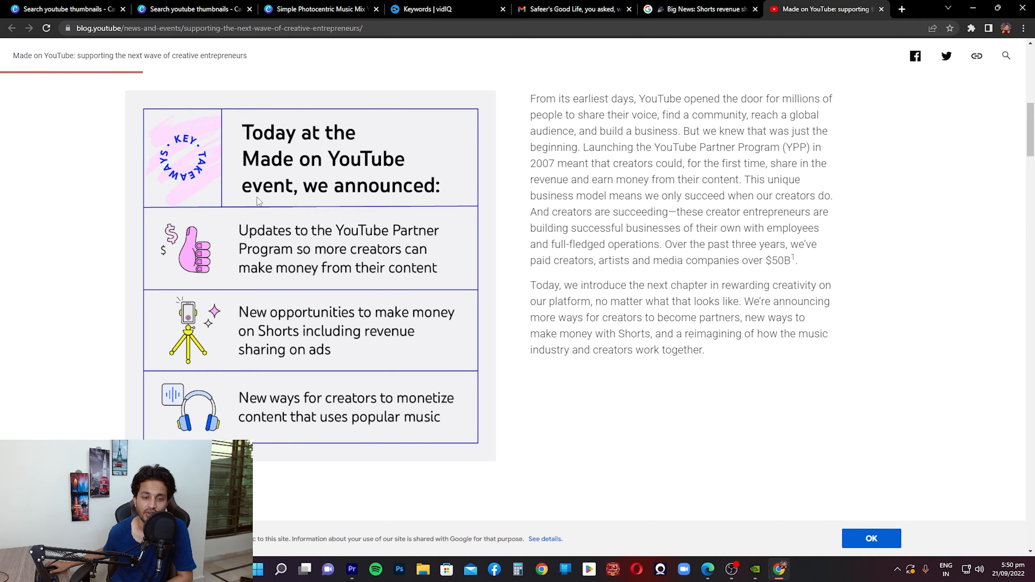
mouse_move(219, 263)
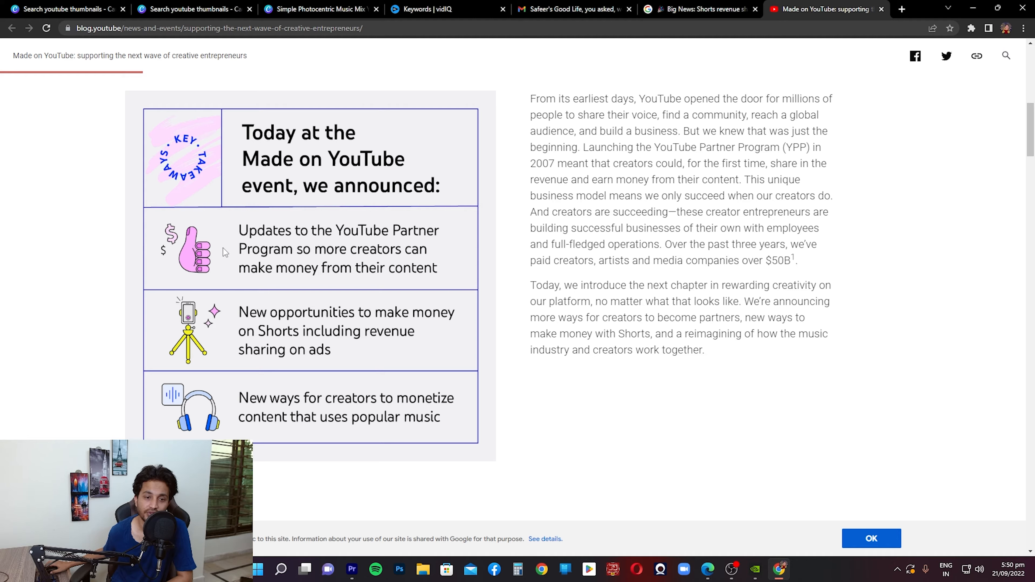
mouse_move(232, 246)
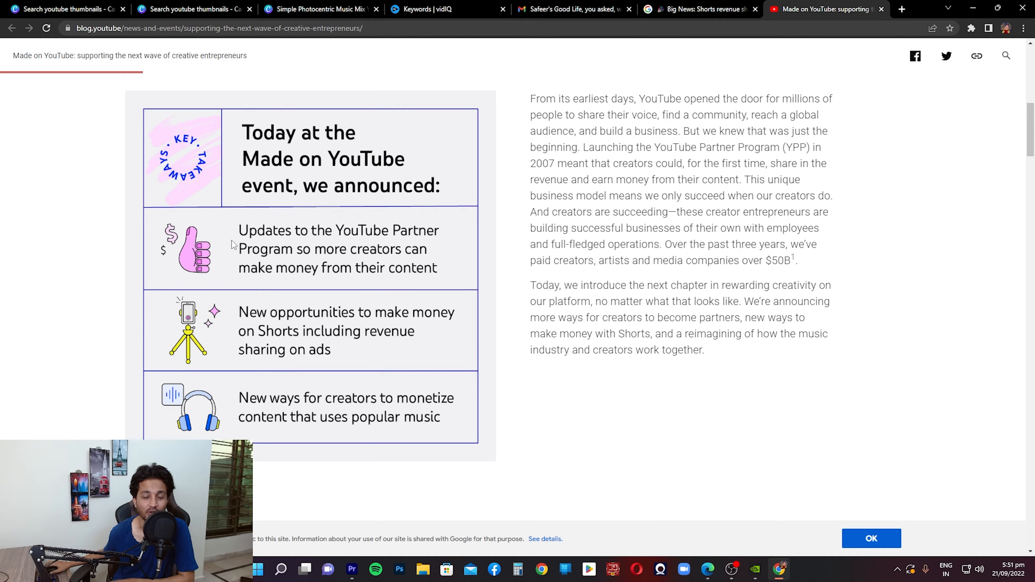
mouse_move(251, 341)
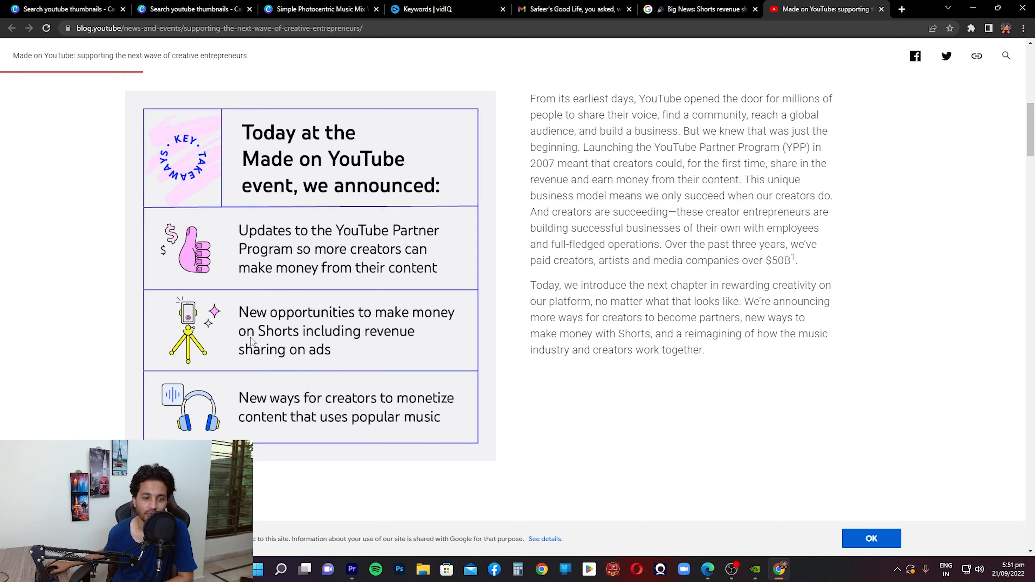
mouse_move(232, 321)
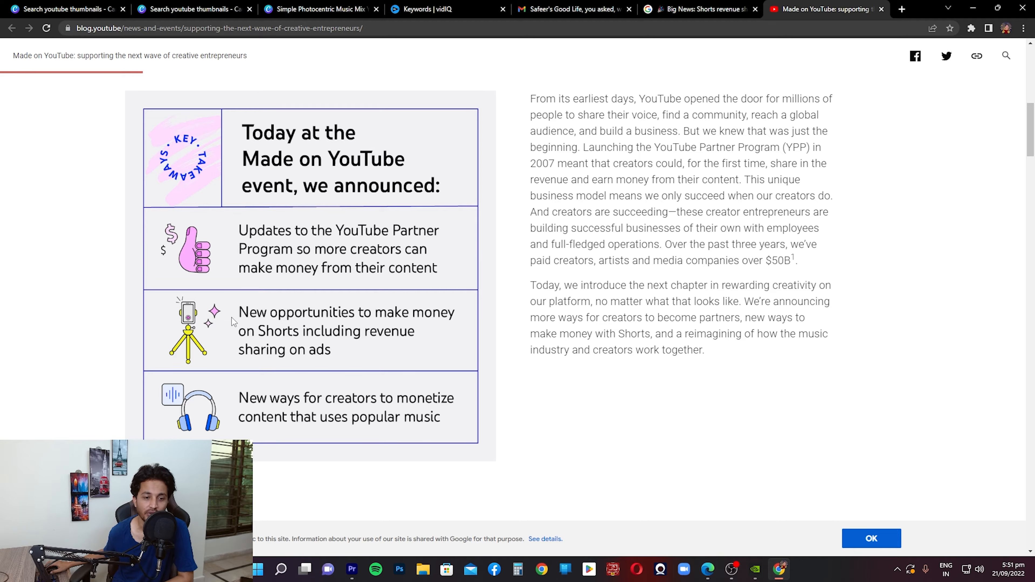
mouse_move(253, 322)
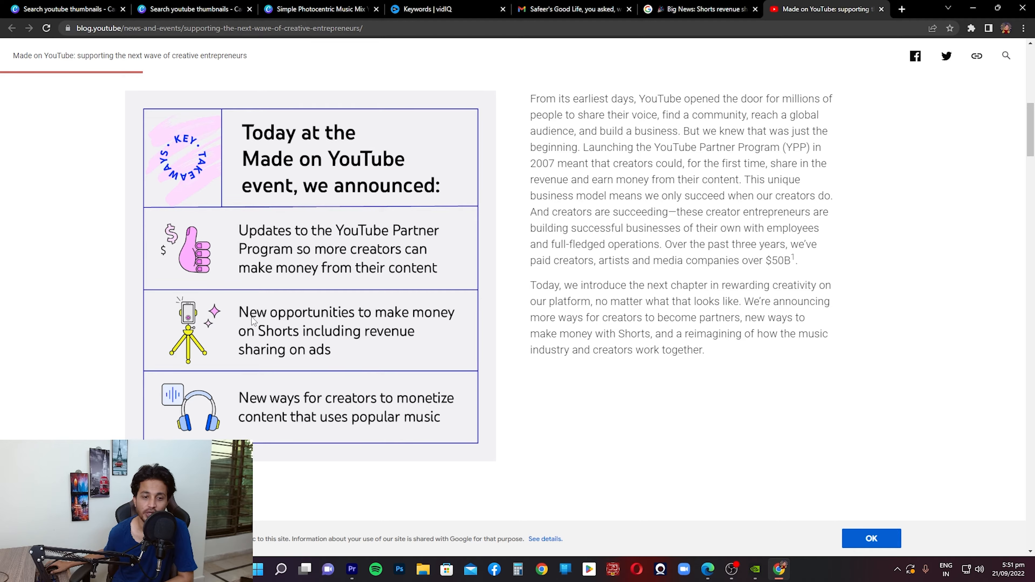
mouse_move(303, 359)
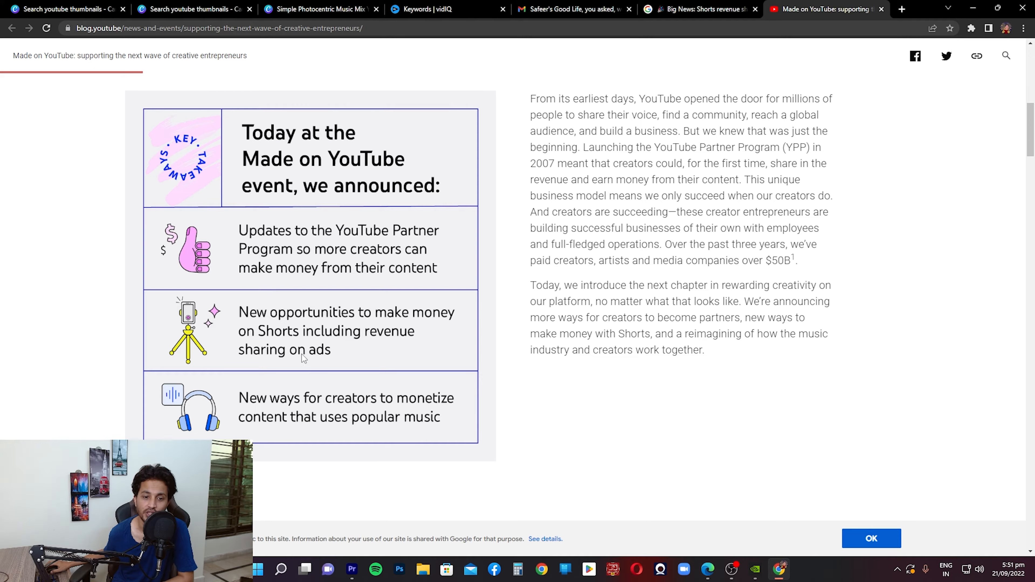
mouse_move(242, 413)
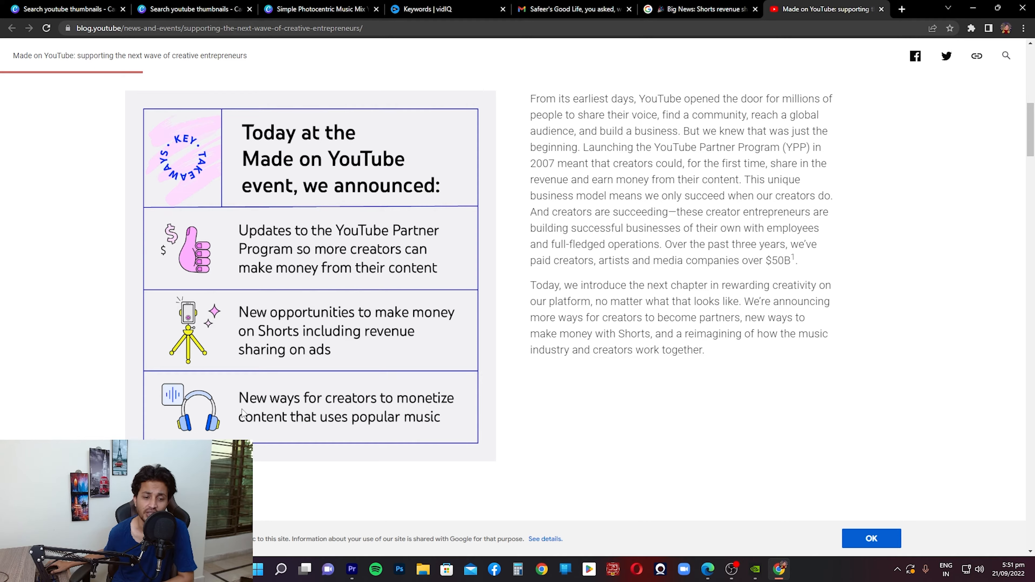
mouse_move(287, 438)
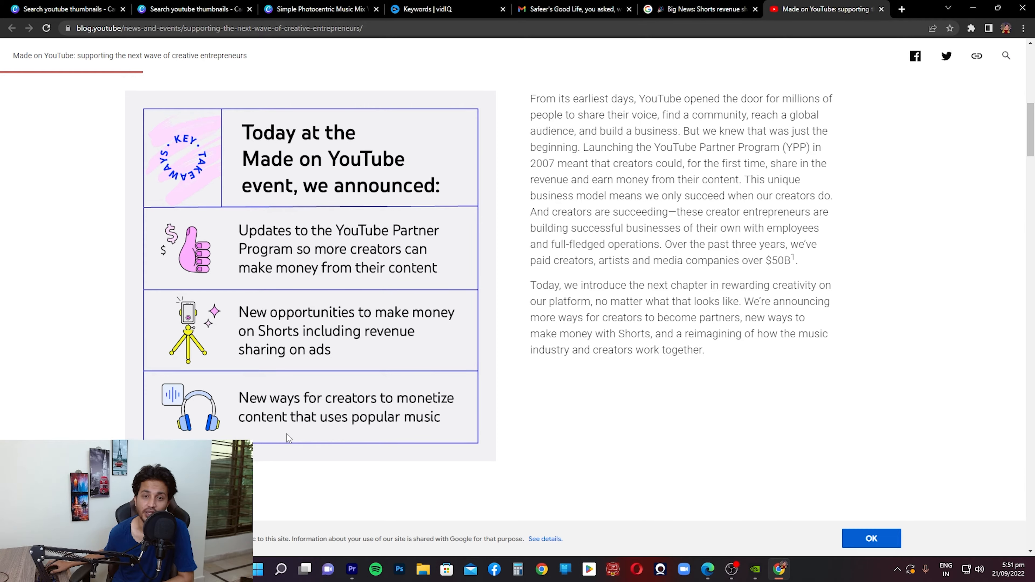
Nudge the post up so the header artwork sits above the full key-takeaways box.
scroll(up, 3)
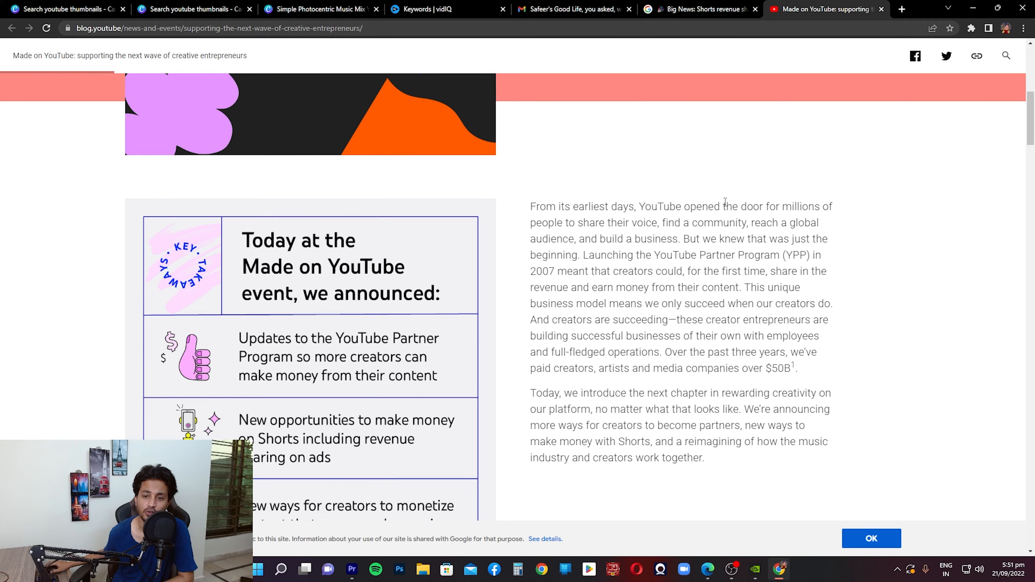
mouse_move(646, 223)
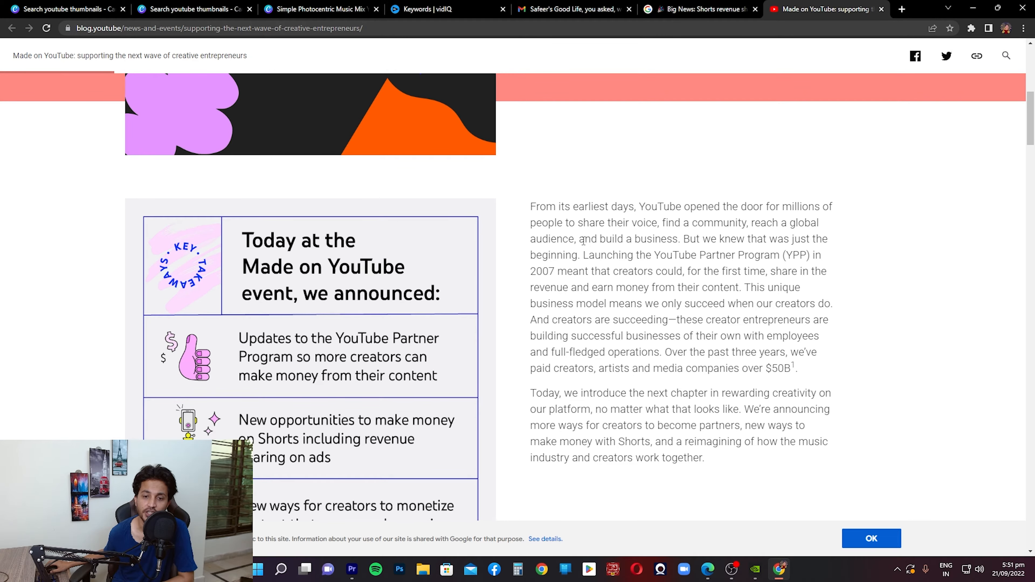
mouse_move(674, 236)
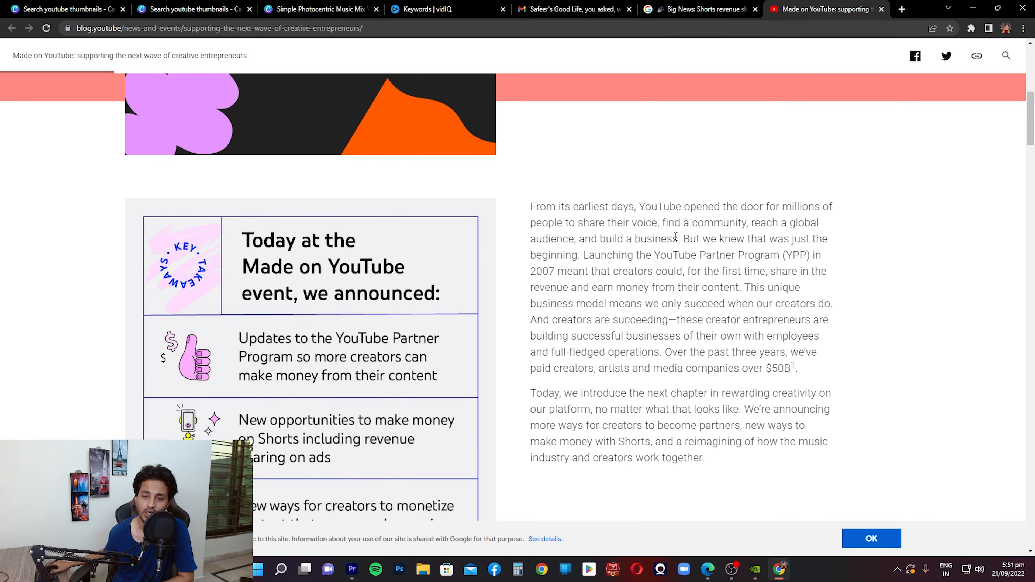
mouse_move(686, 253)
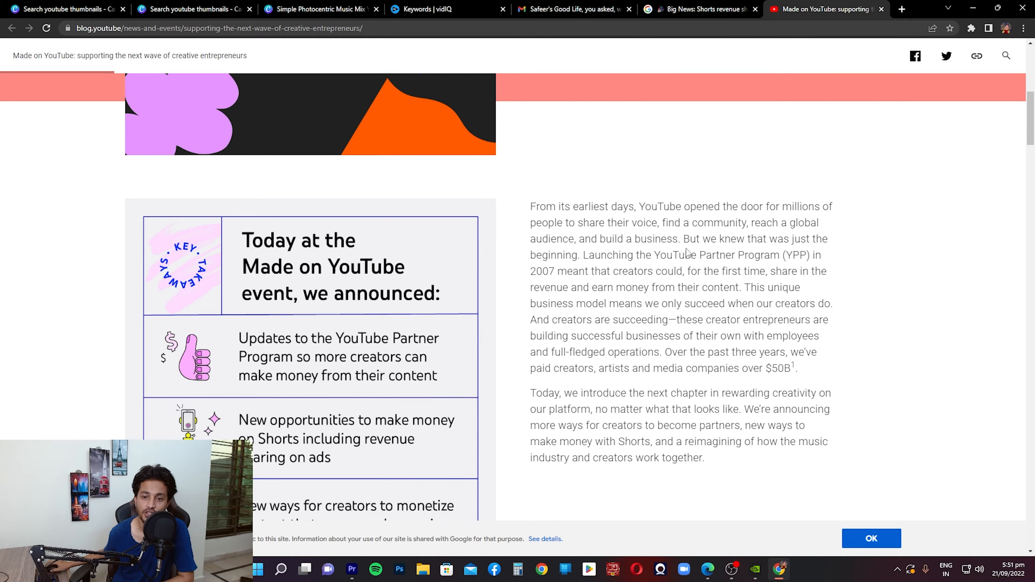
mouse_move(592, 285)
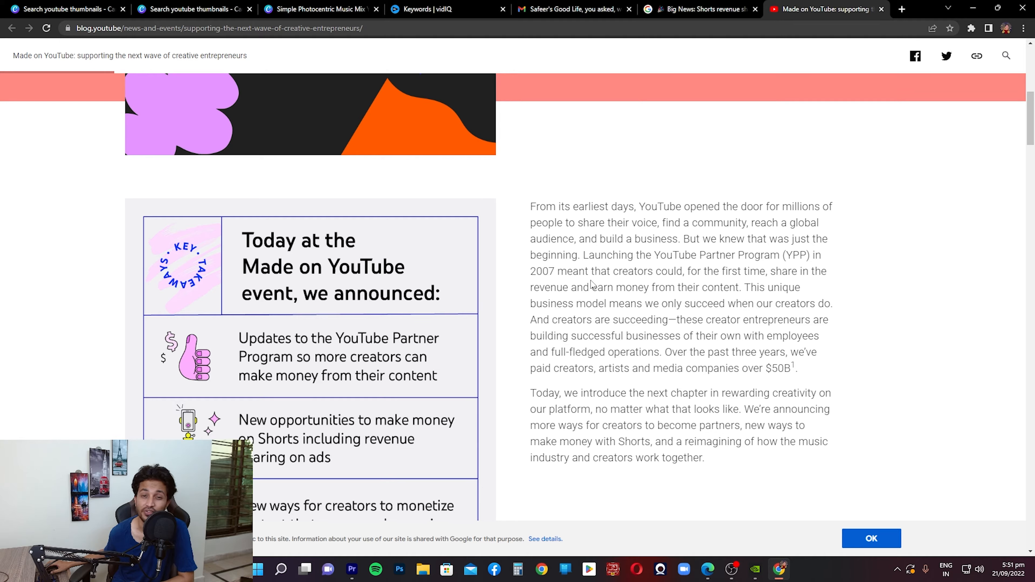
mouse_move(811, 271)
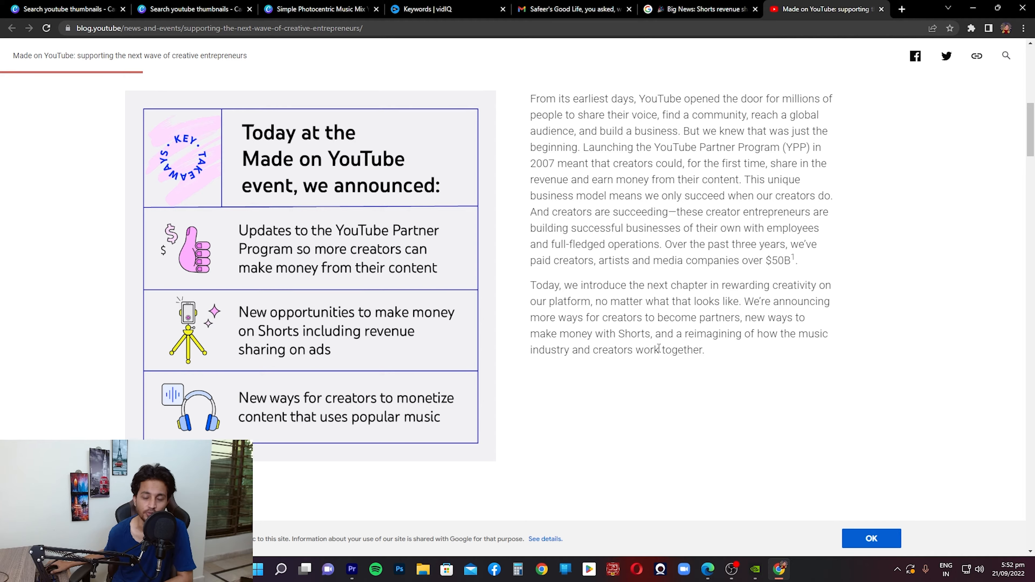
mouse_move(767, 408)
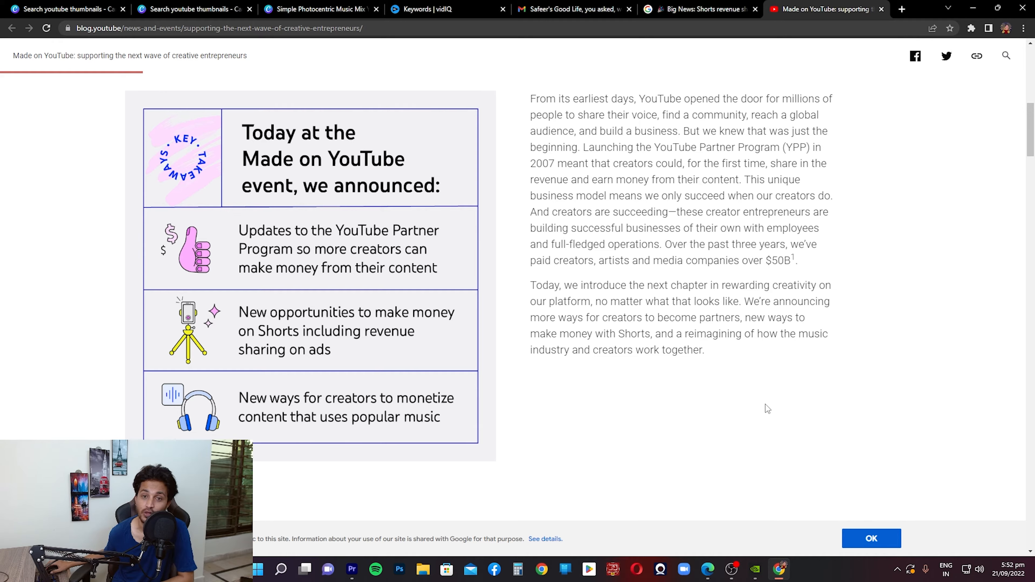
mouse_move(686, 388)
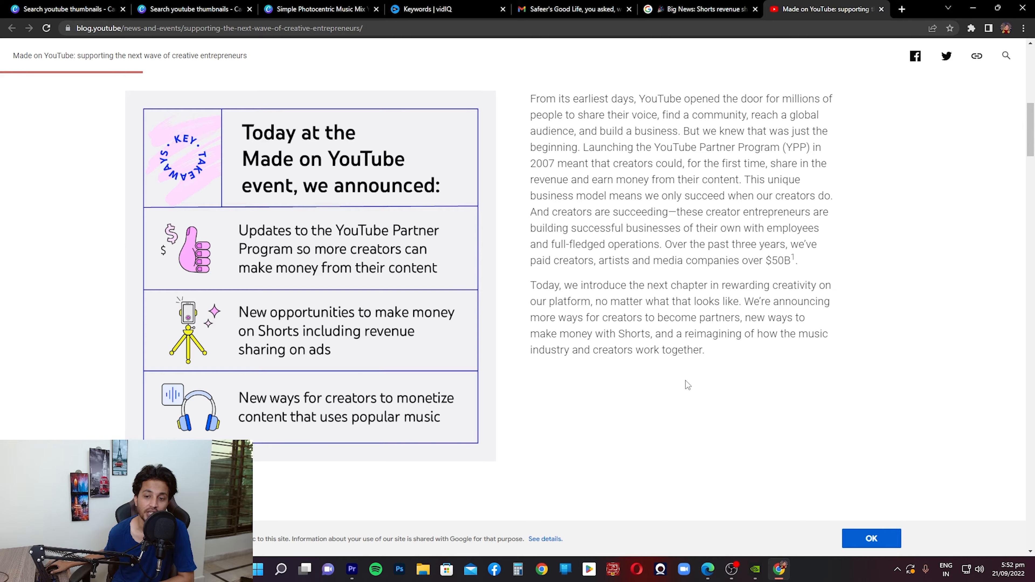
scroll(down, 3)
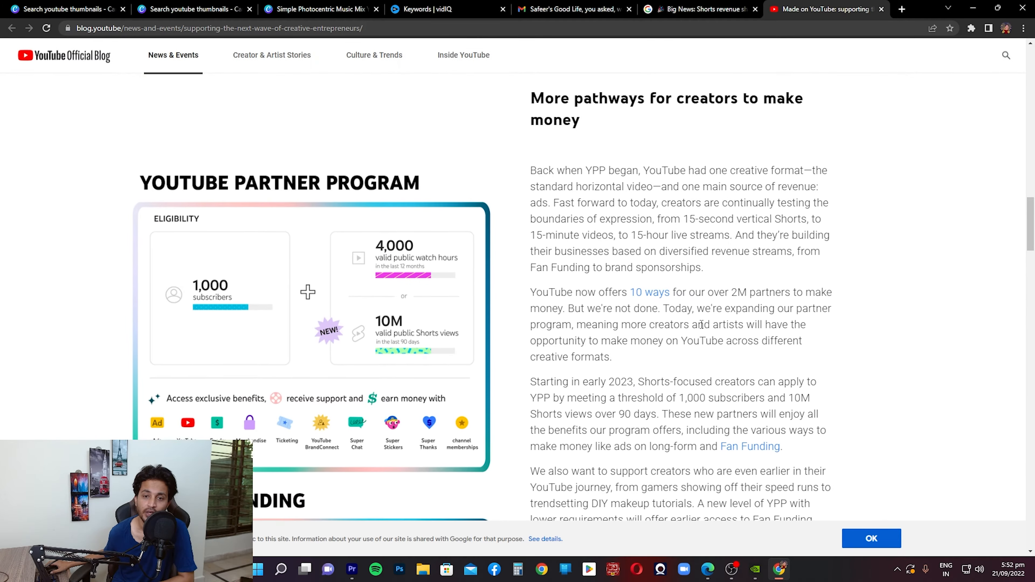
mouse_move(436, 133)
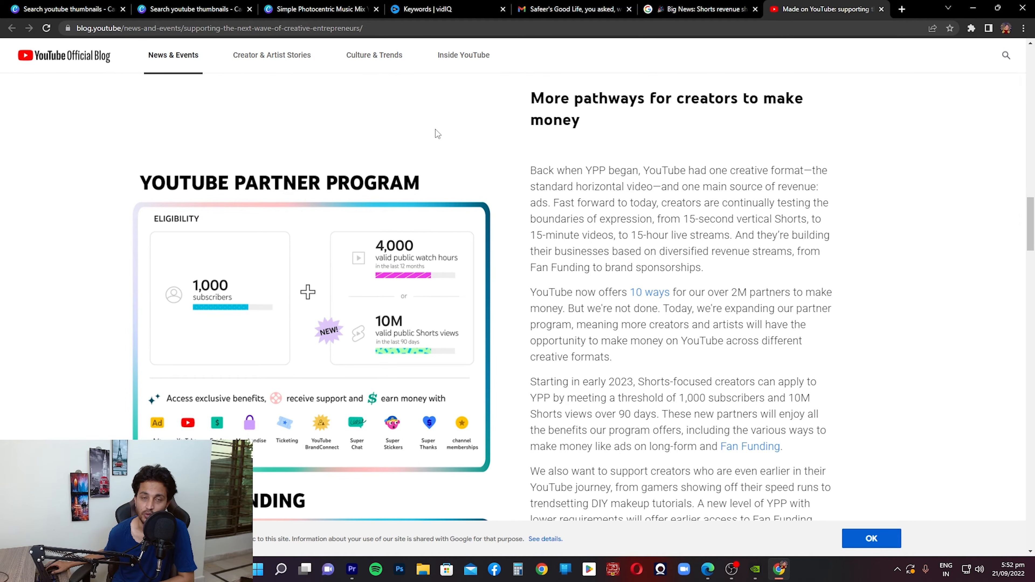
scroll(down, 3)
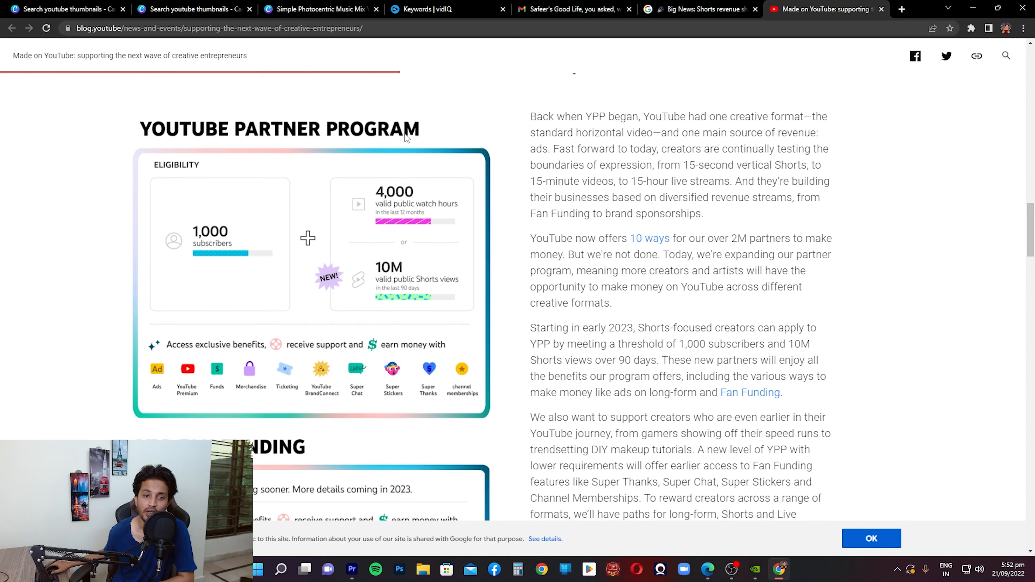
mouse_move(287, 254)
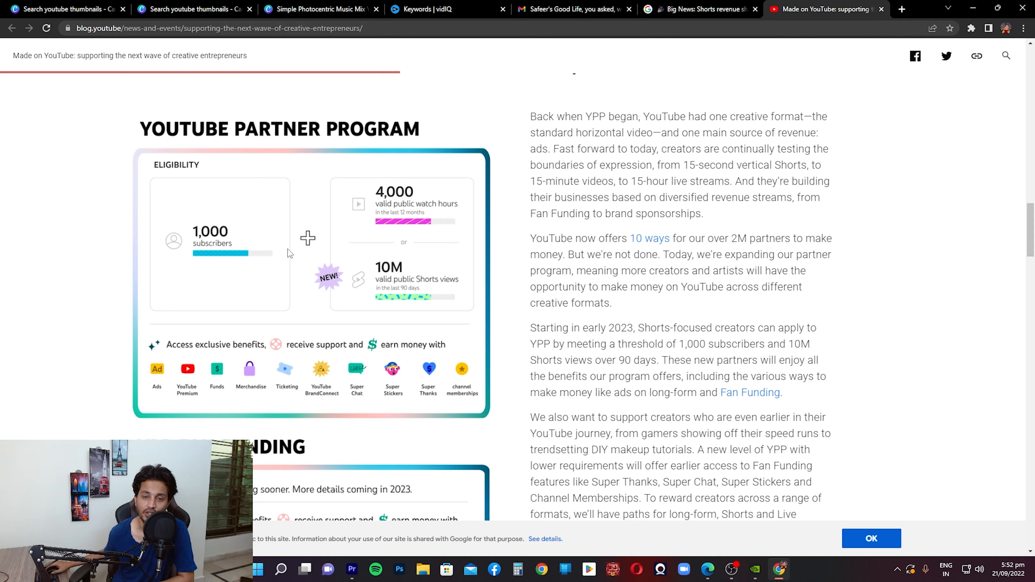
mouse_move(220, 292)
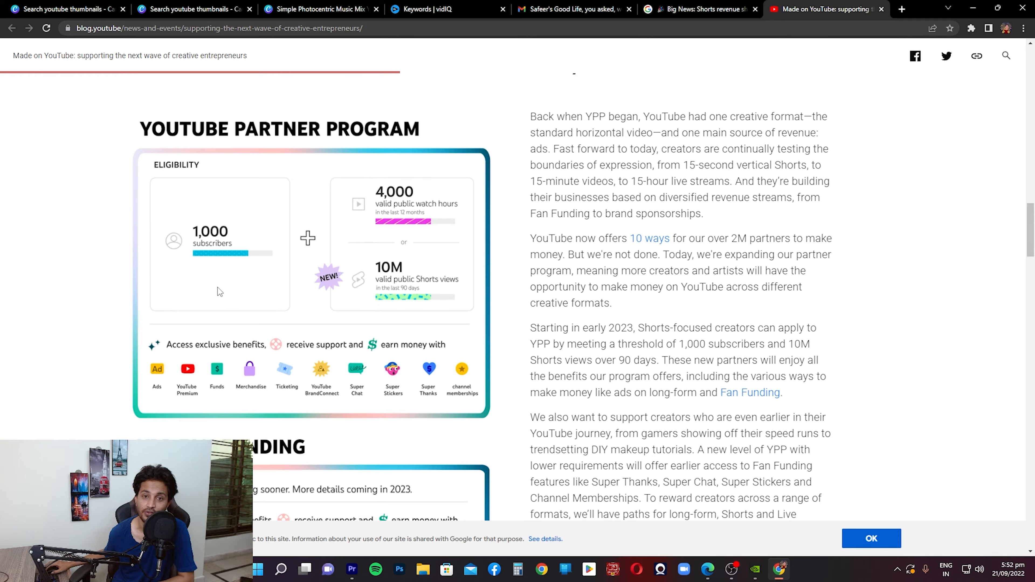
mouse_move(270, 254)
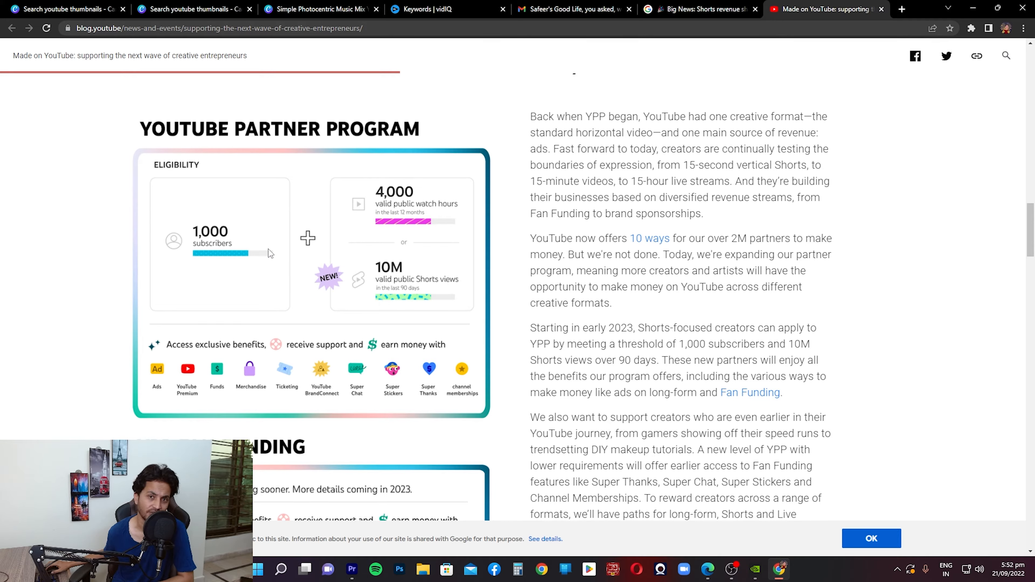
mouse_move(190, 150)
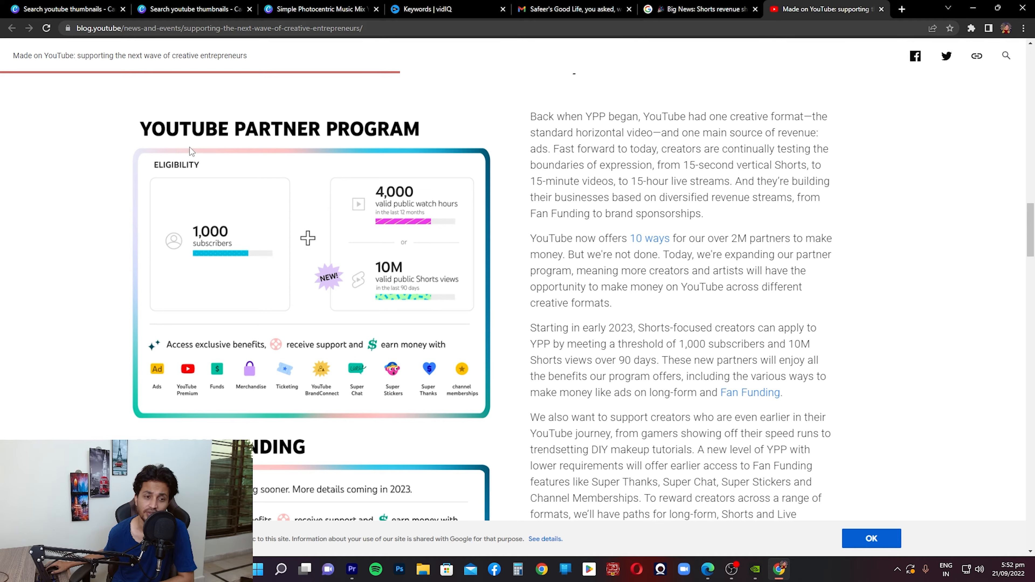
mouse_move(146, 231)
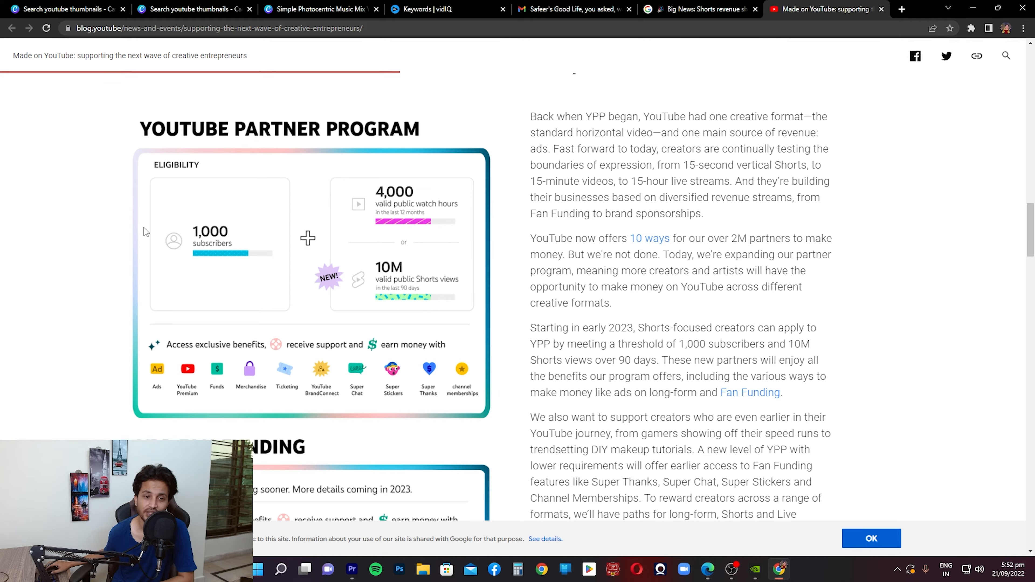
mouse_move(221, 228)
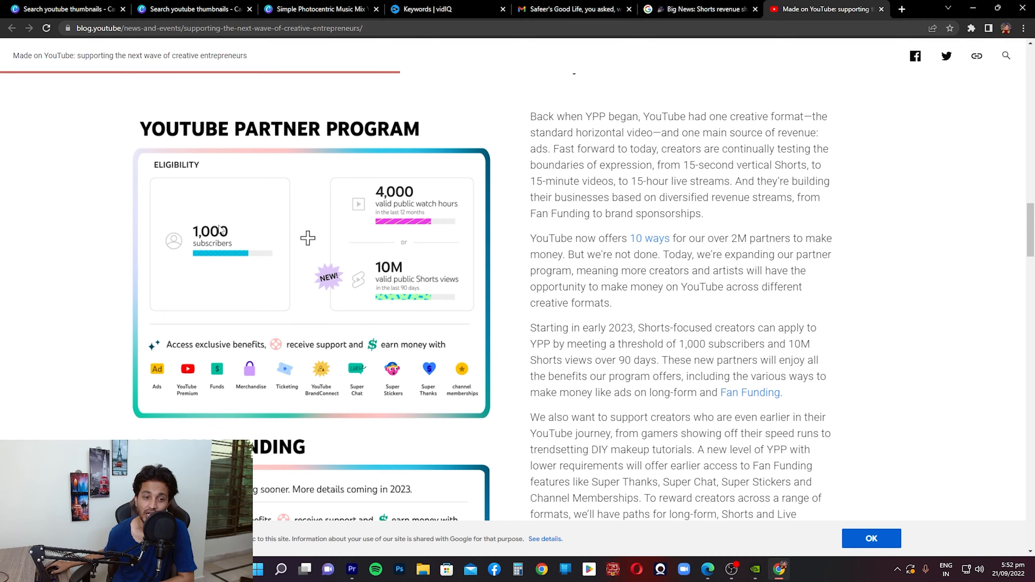
mouse_move(353, 233)
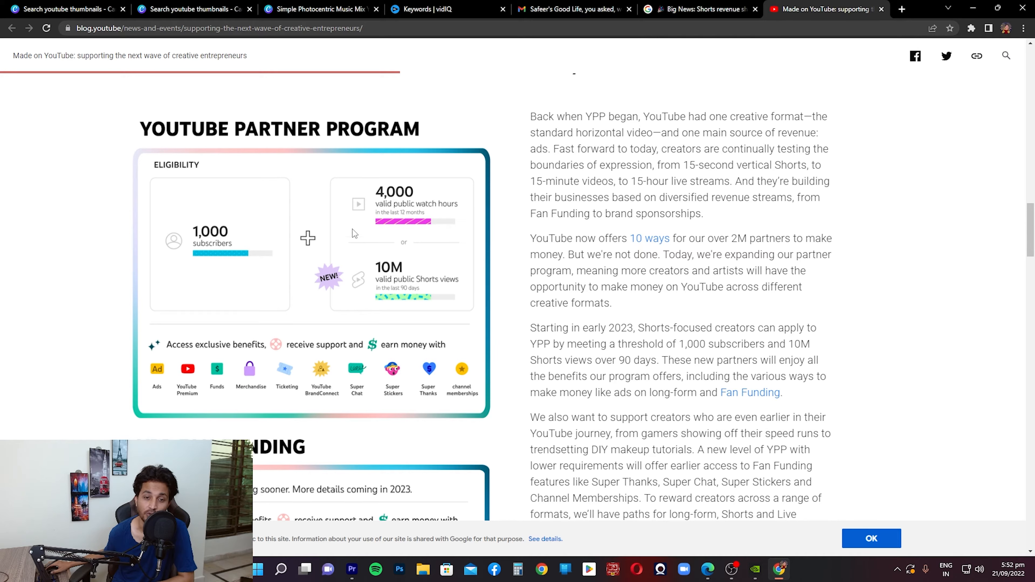
mouse_move(270, 250)
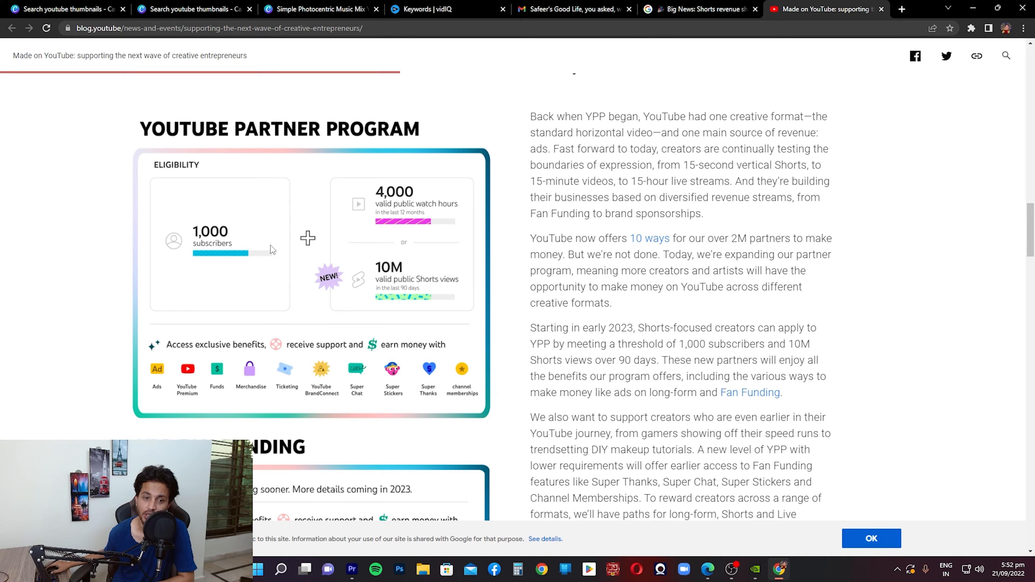
mouse_move(285, 203)
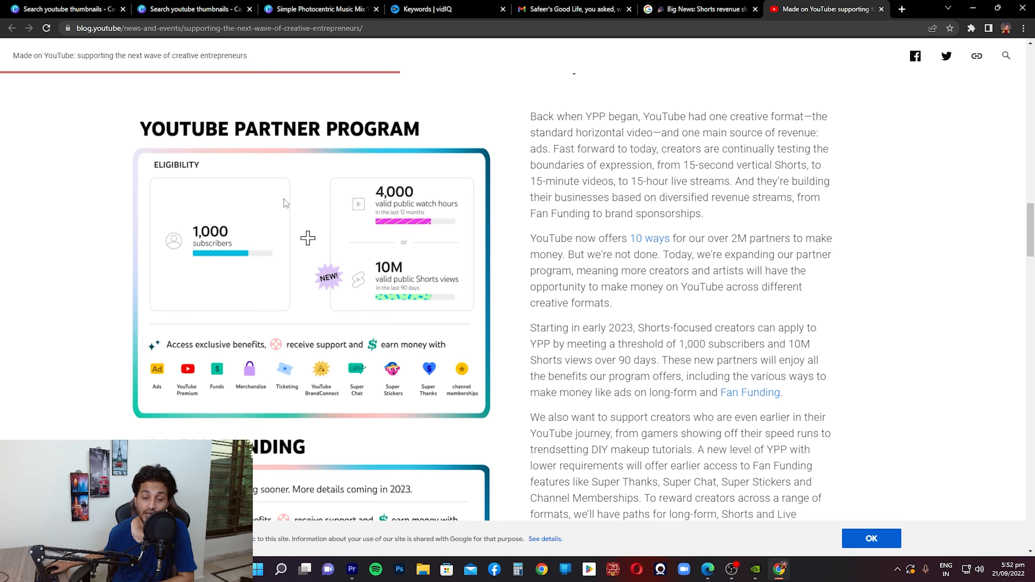
mouse_move(390, 294)
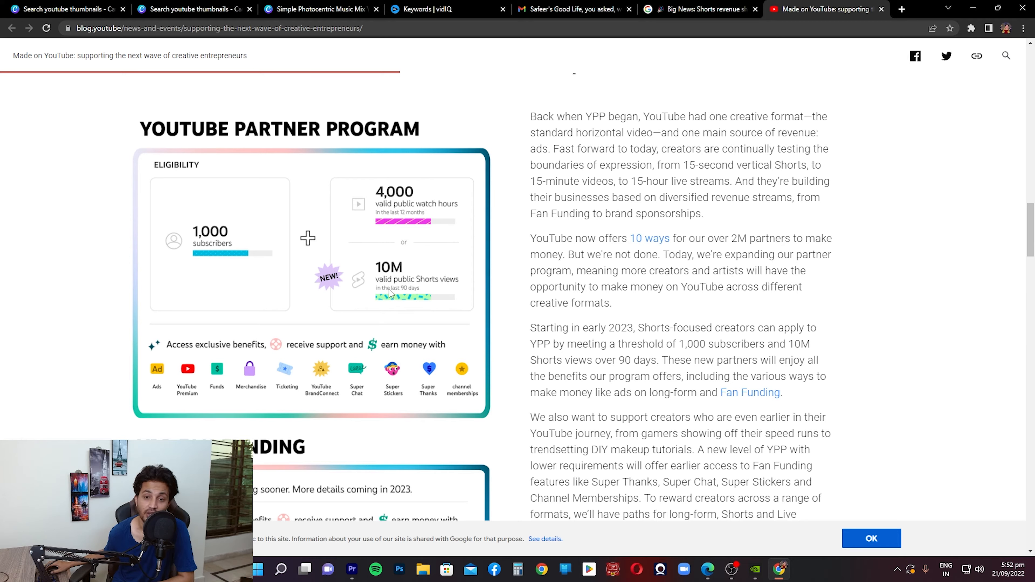
mouse_move(384, 261)
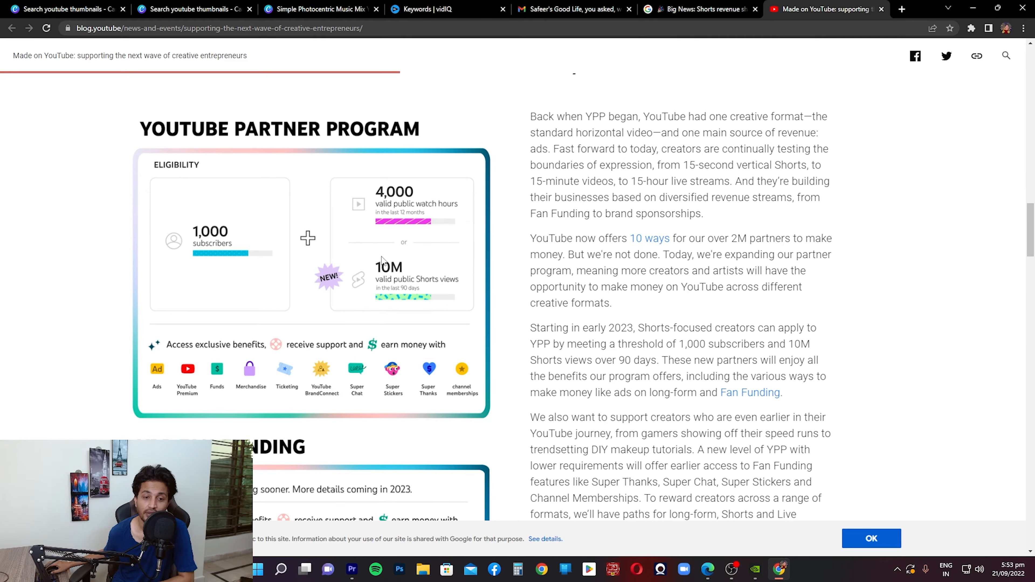
mouse_move(435, 289)
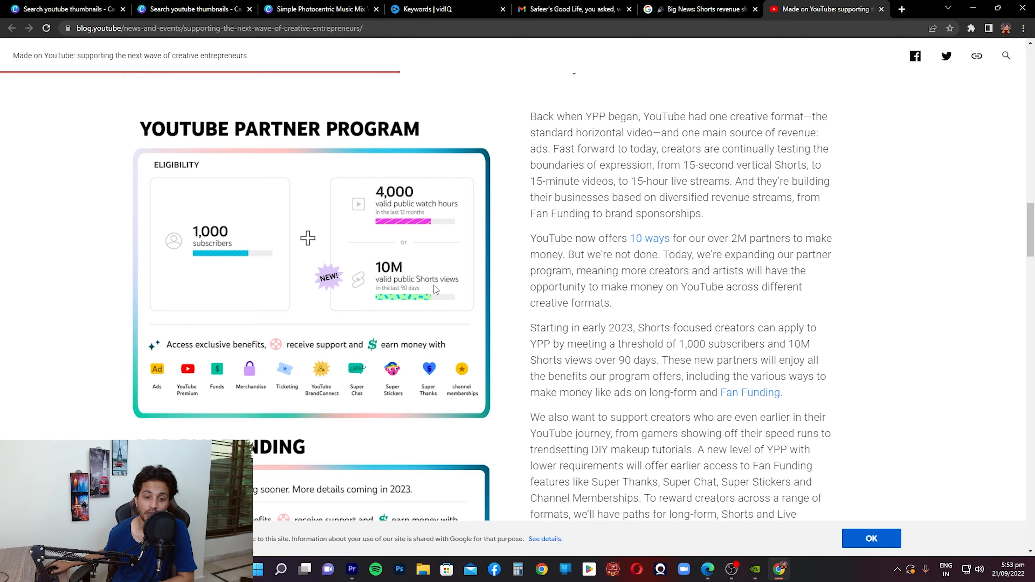
mouse_move(386, 297)
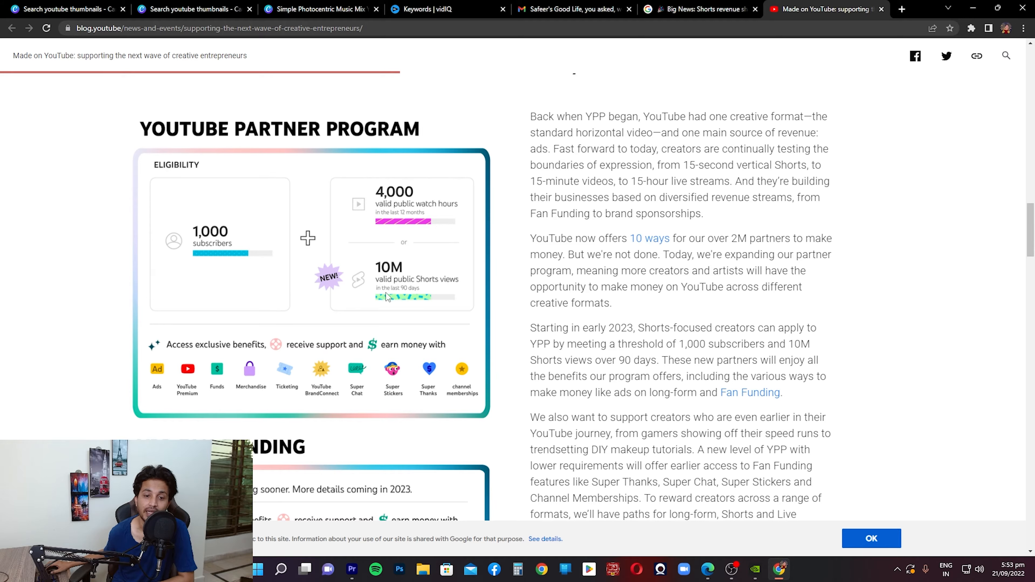
mouse_move(400, 281)
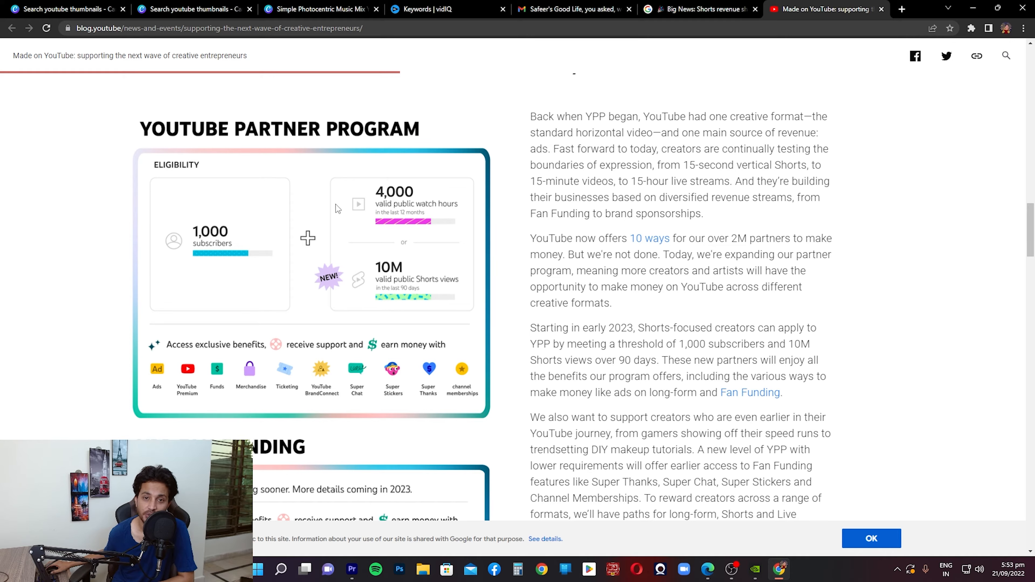
mouse_move(203, 250)
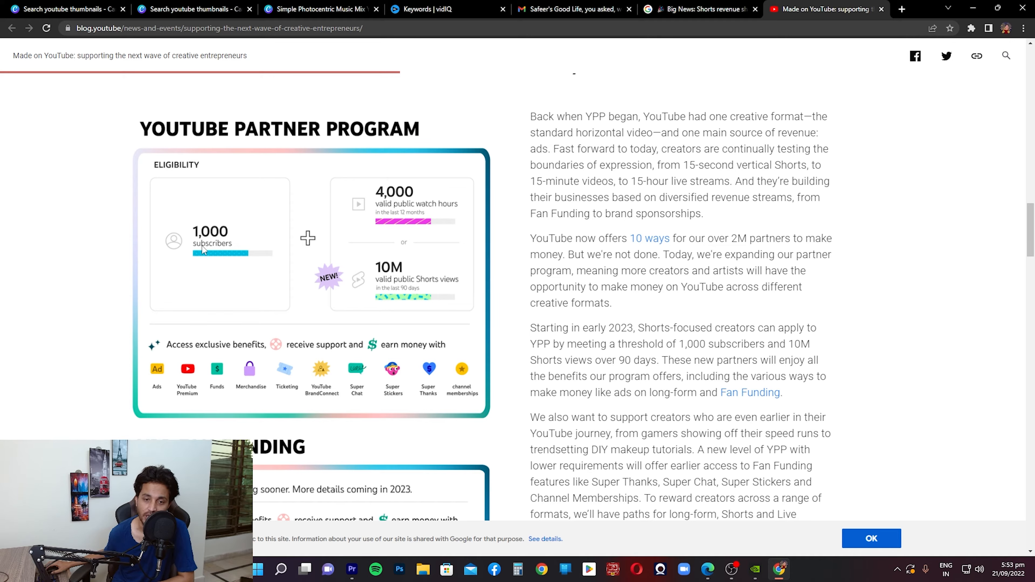
mouse_move(391, 215)
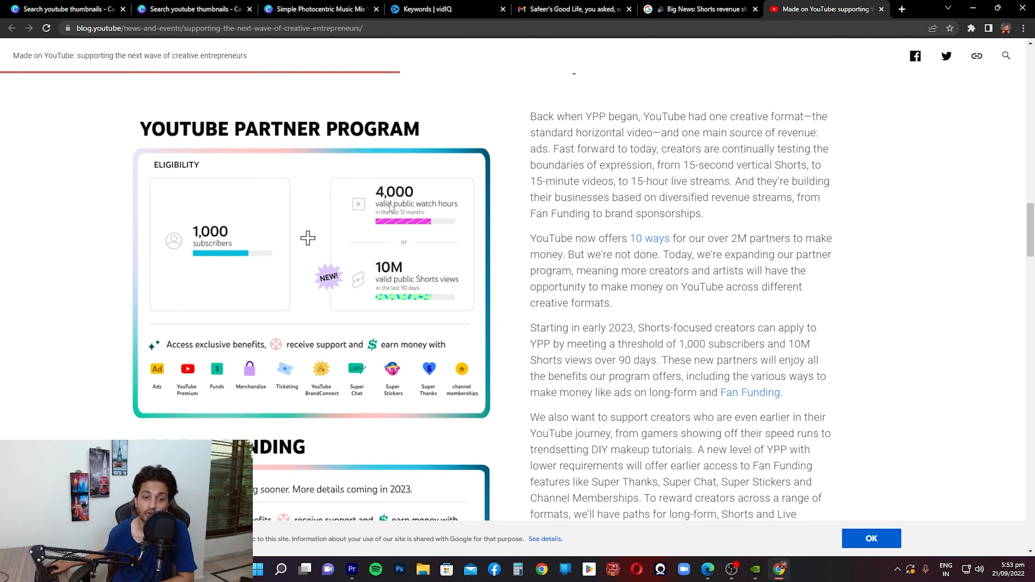
mouse_move(414, 286)
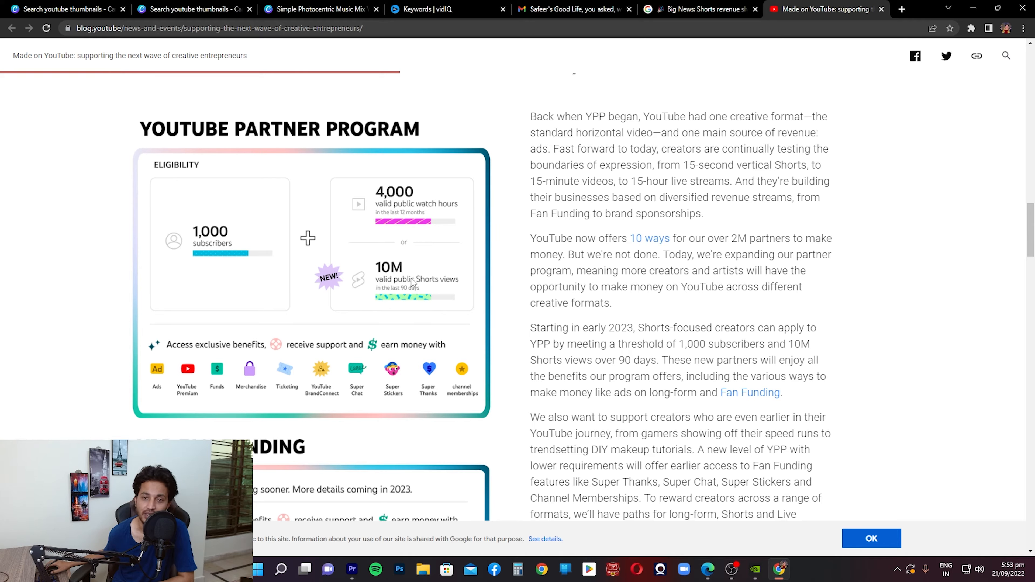
mouse_move(416, 245)
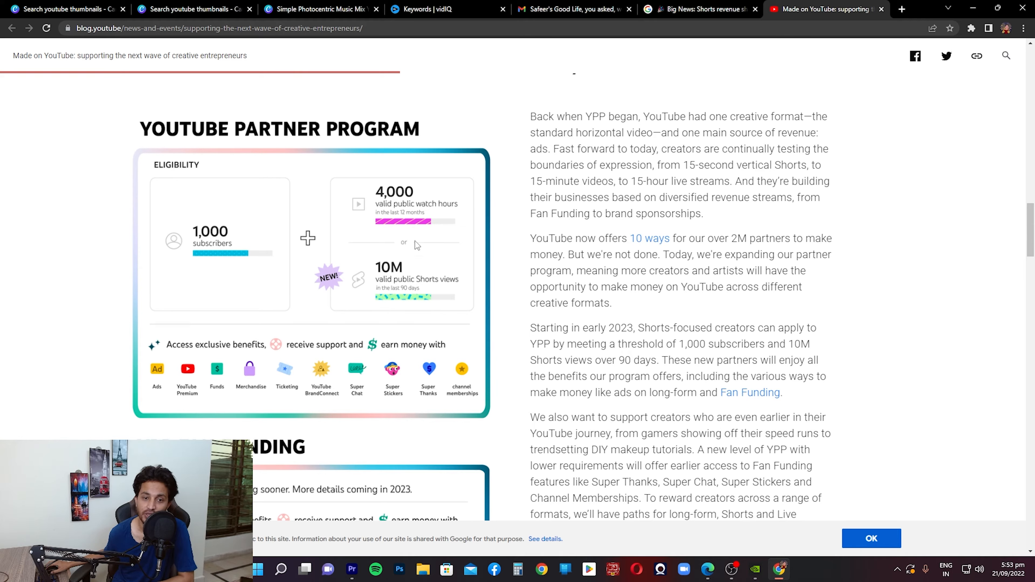
mouse_move(409, 291)
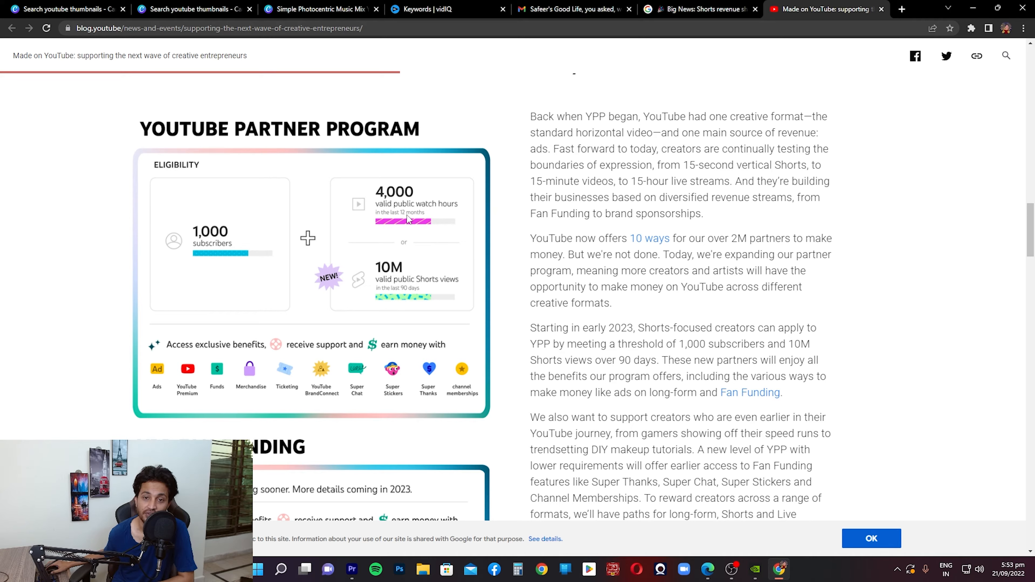
mouse_move(405, 187)
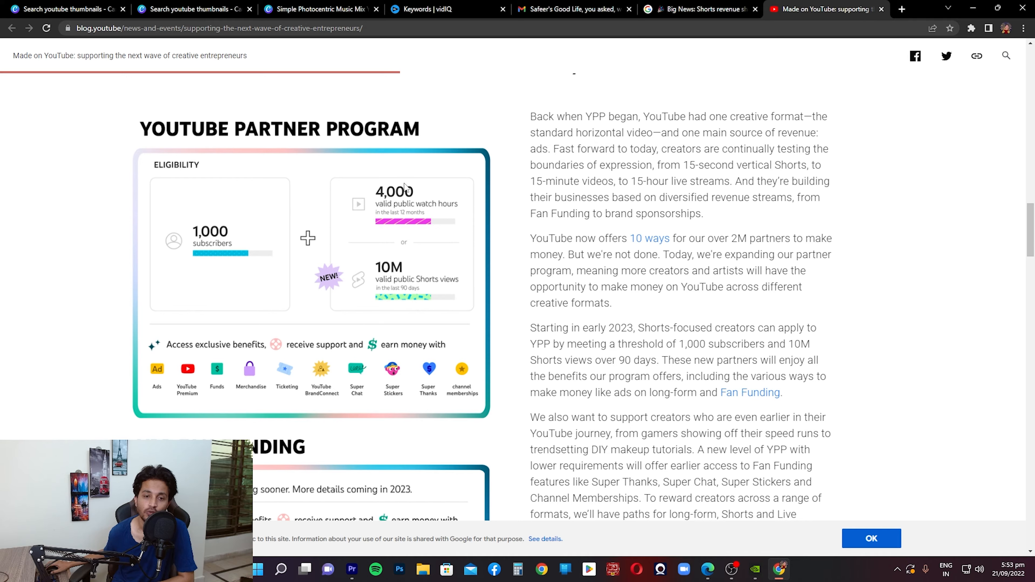
mouse_move(389, 221)
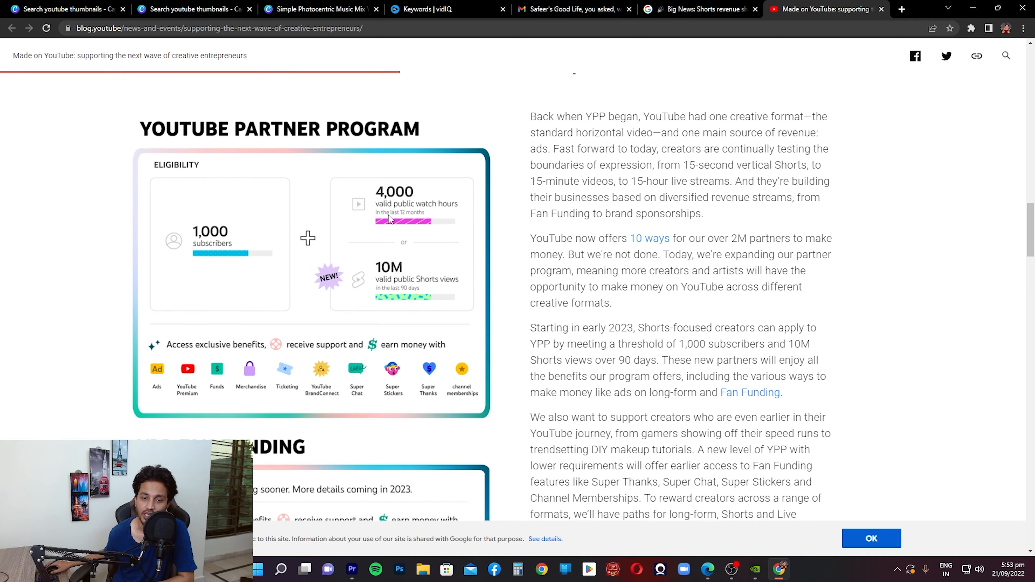
mouse_move(423, 221)
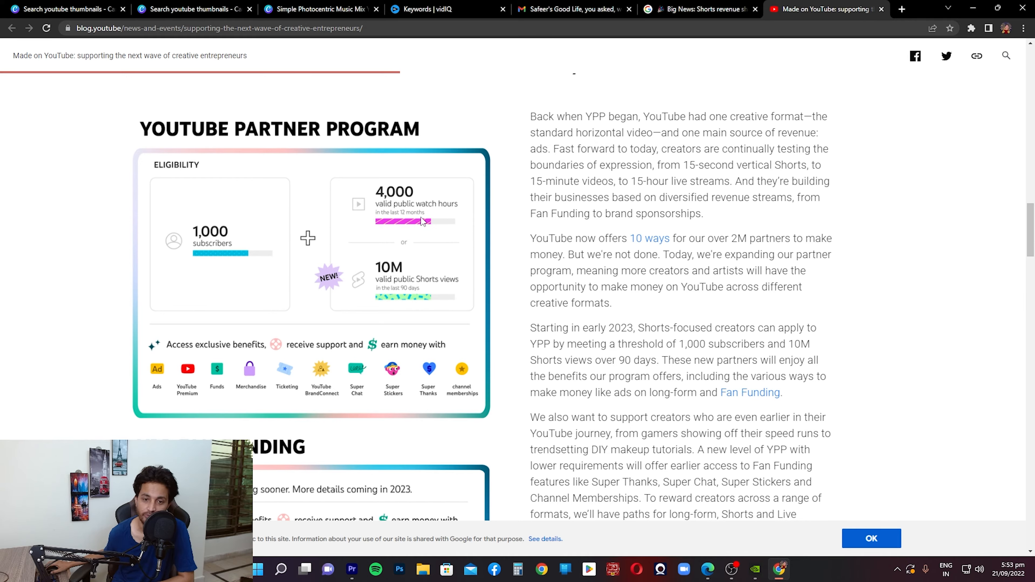
mouse_move(348, 253)
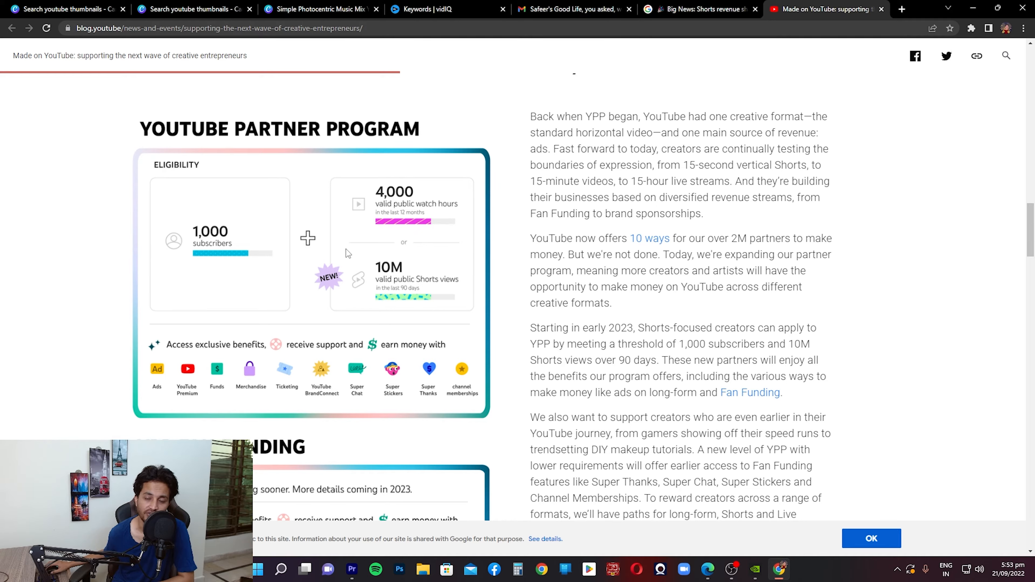
mouse_move(385, 201)
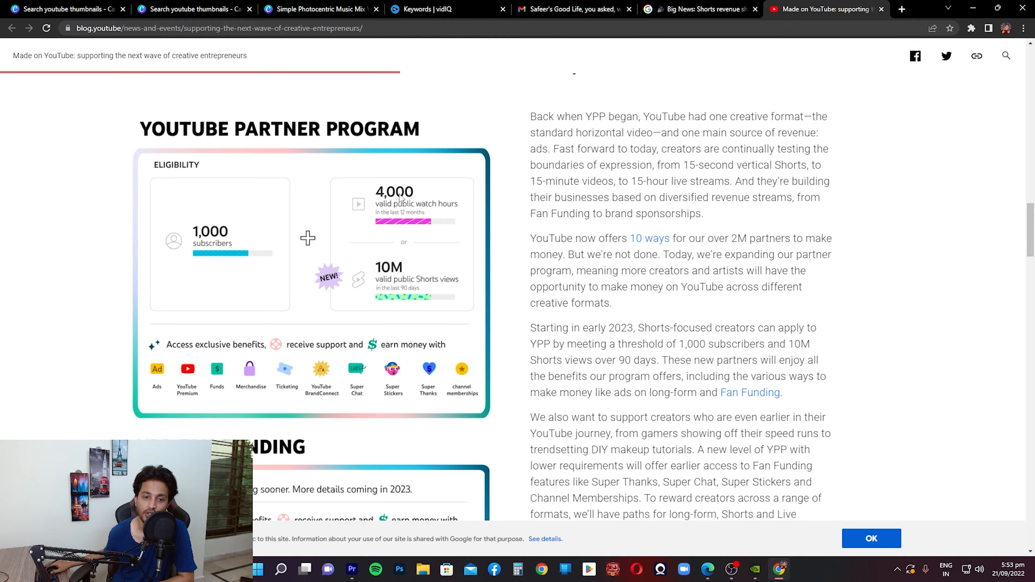
mouse_move(399, 197)
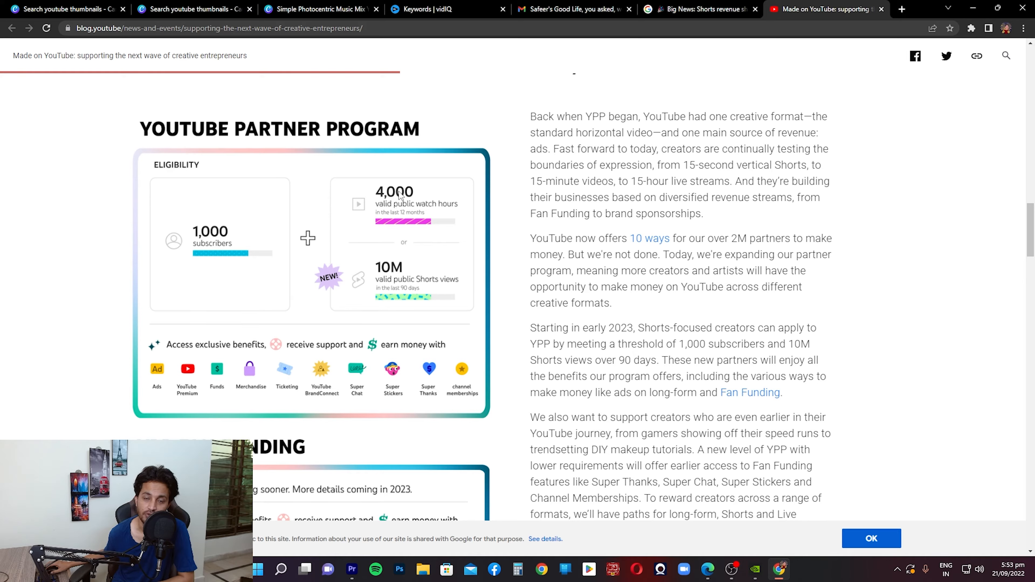
mouse_move(388, 211)
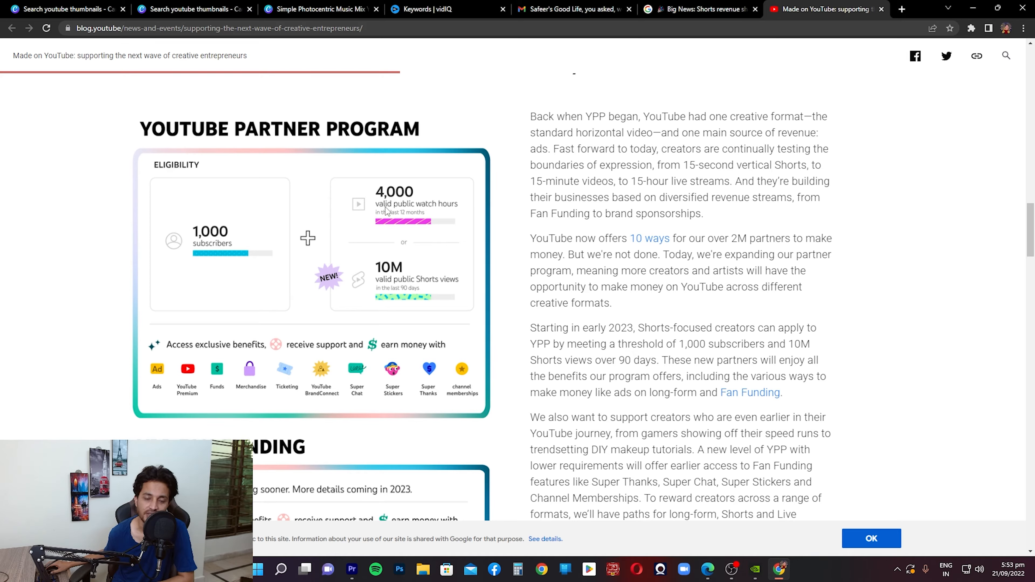
mouse_move(370, 230)
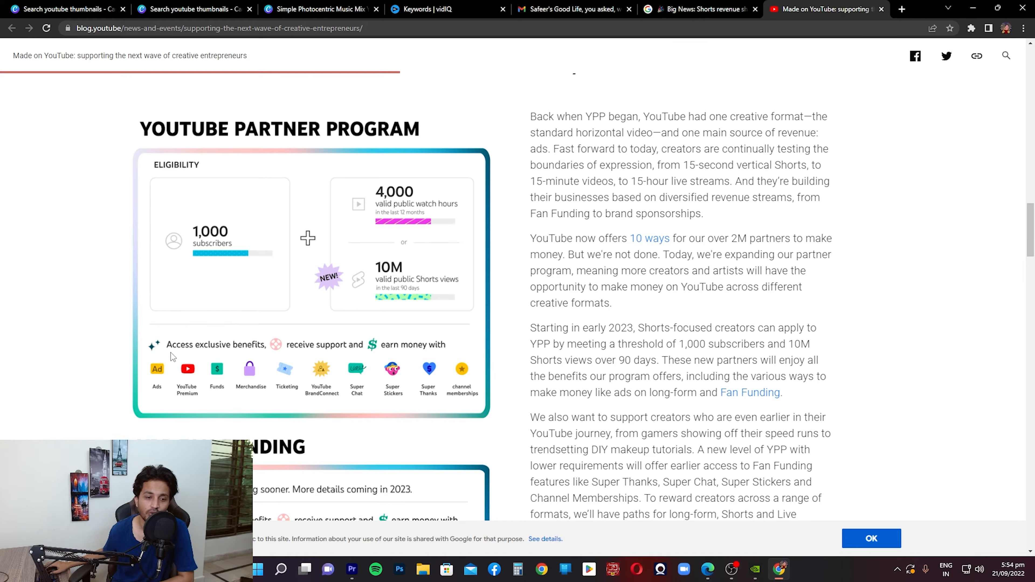
mouse_move(300, 356)
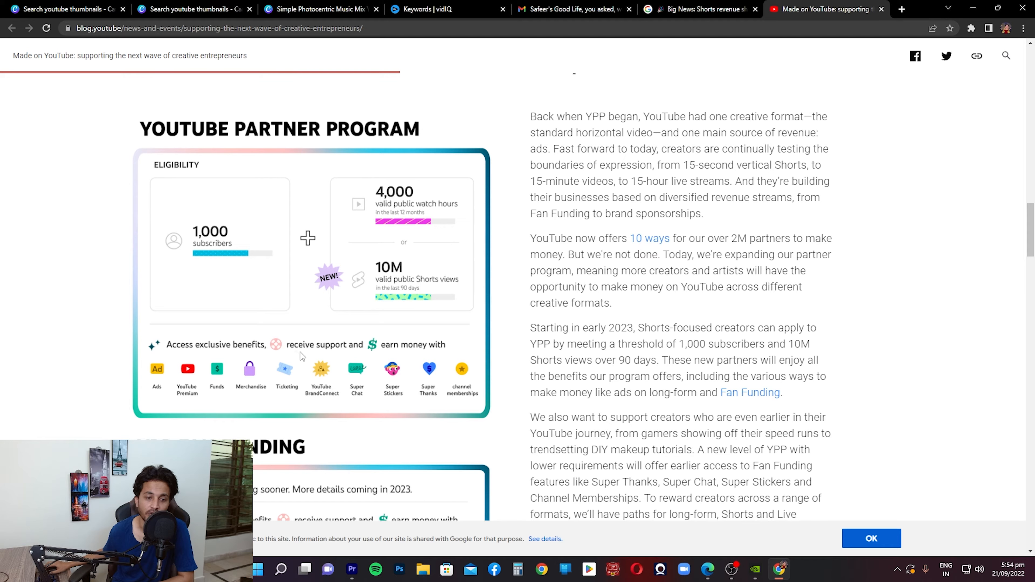
mouse_move(163, 379)
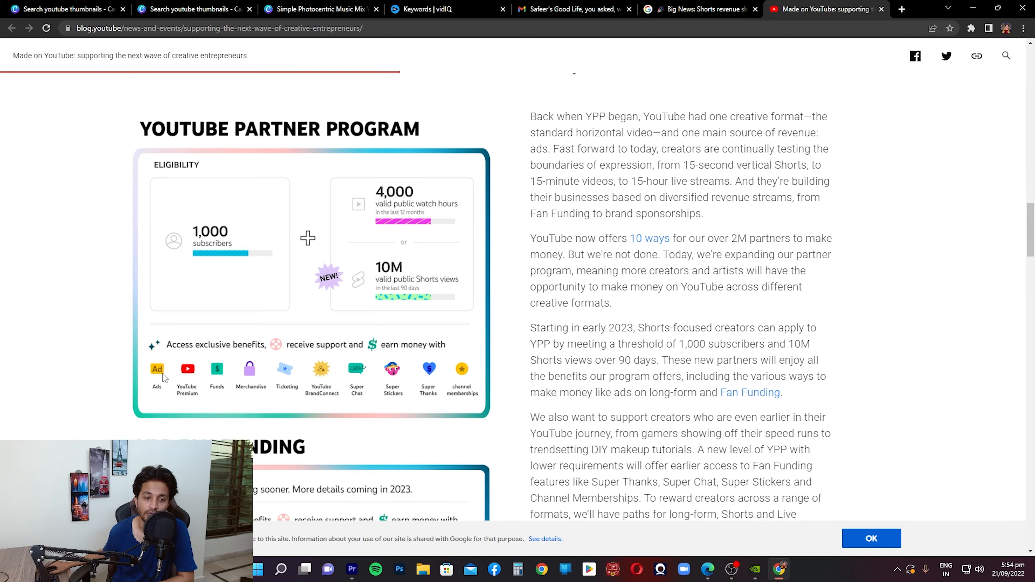
mouse_move(189, 403)
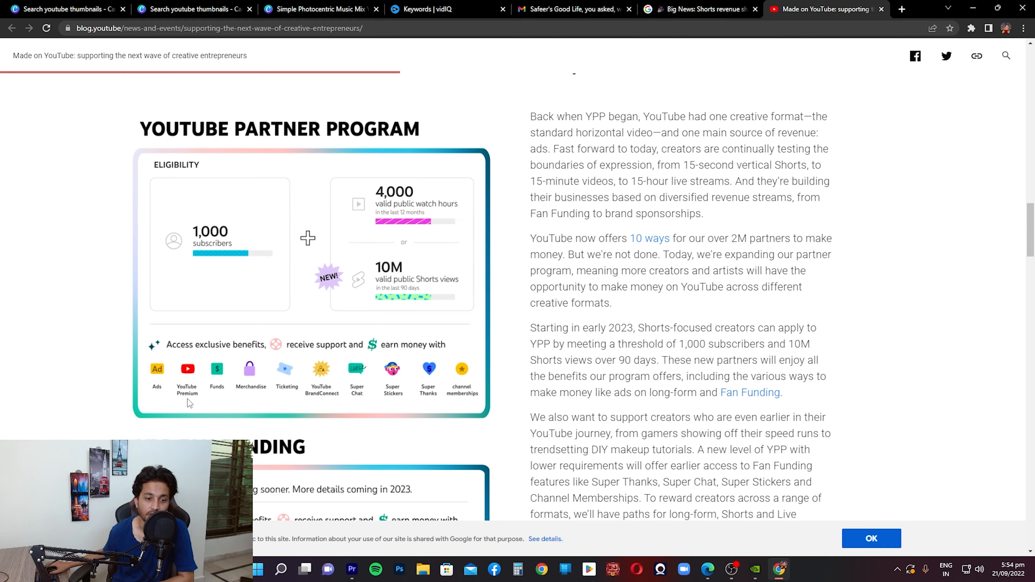
mouse_move(219, 395)
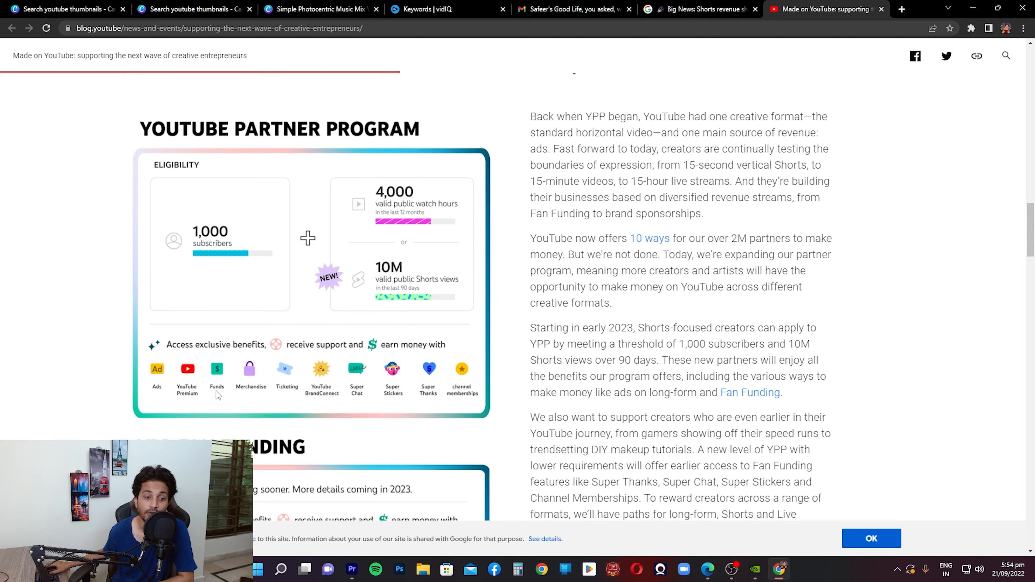
mouse_move(237, 370)
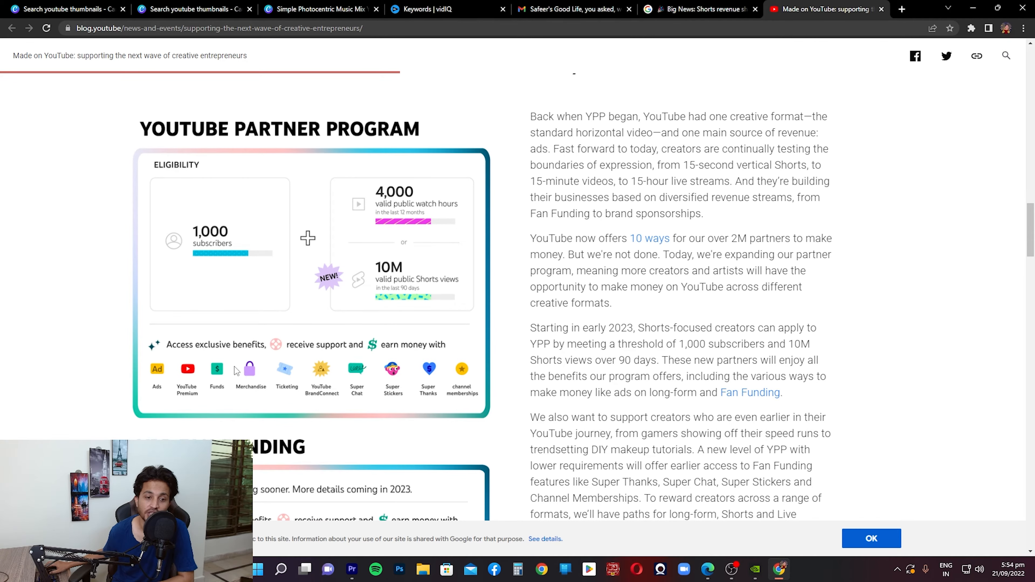
mouse_move(259, 394)
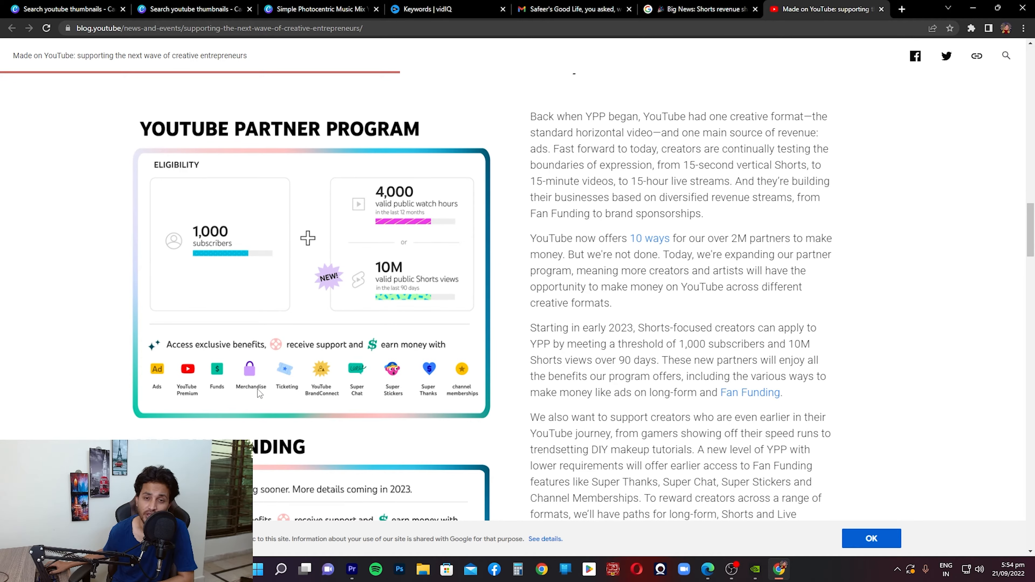
mouse_move(242, 404)
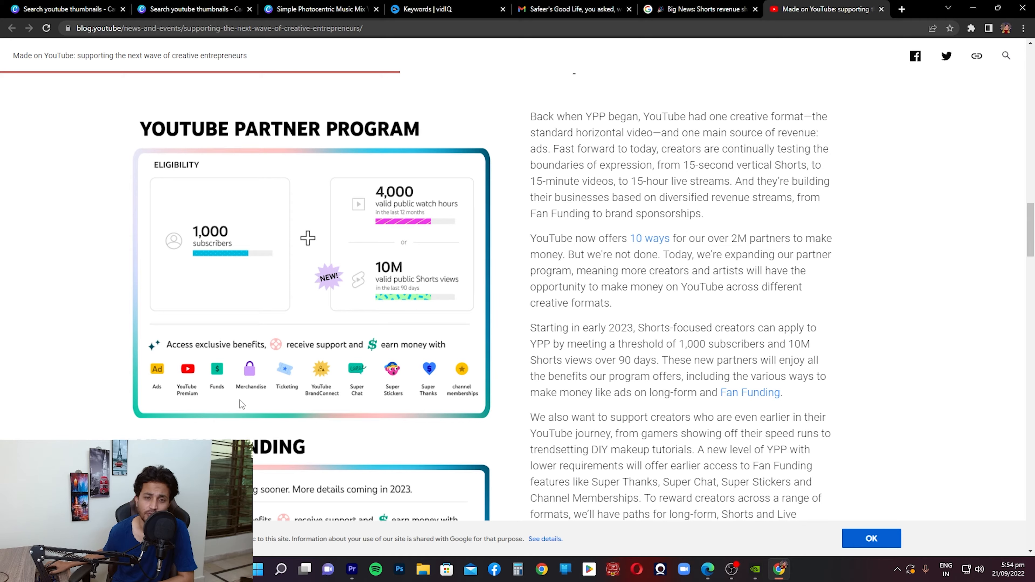
mouse_move(260, 391)
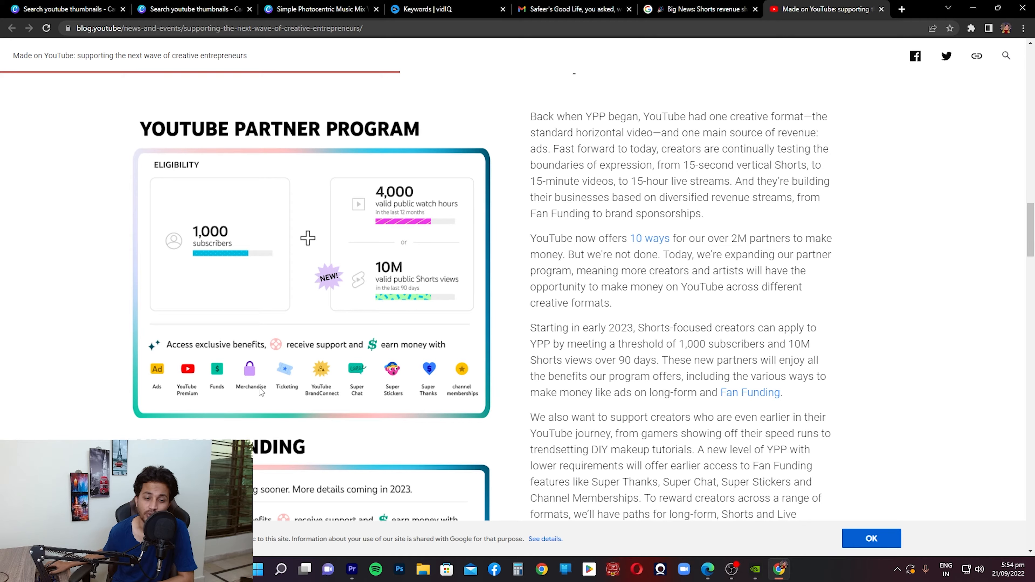
mouse_move(287, 399)
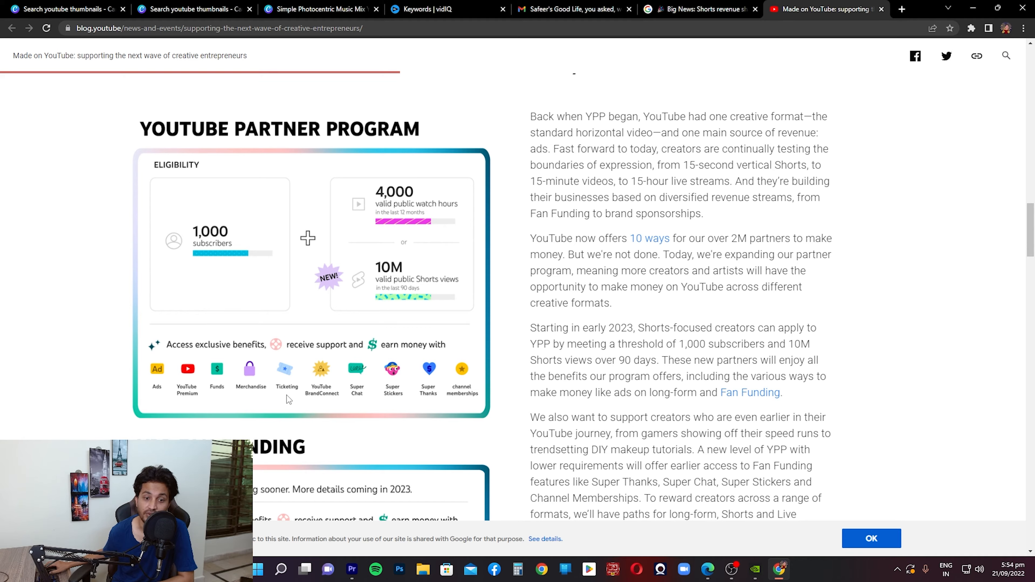
mouse_move(315, 404)
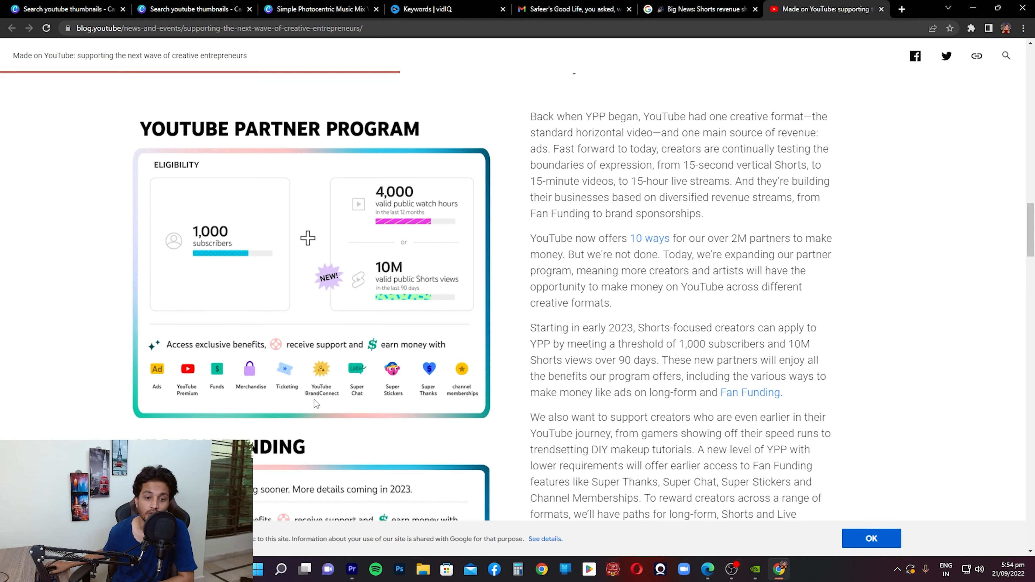
mouse_move(362, 397)
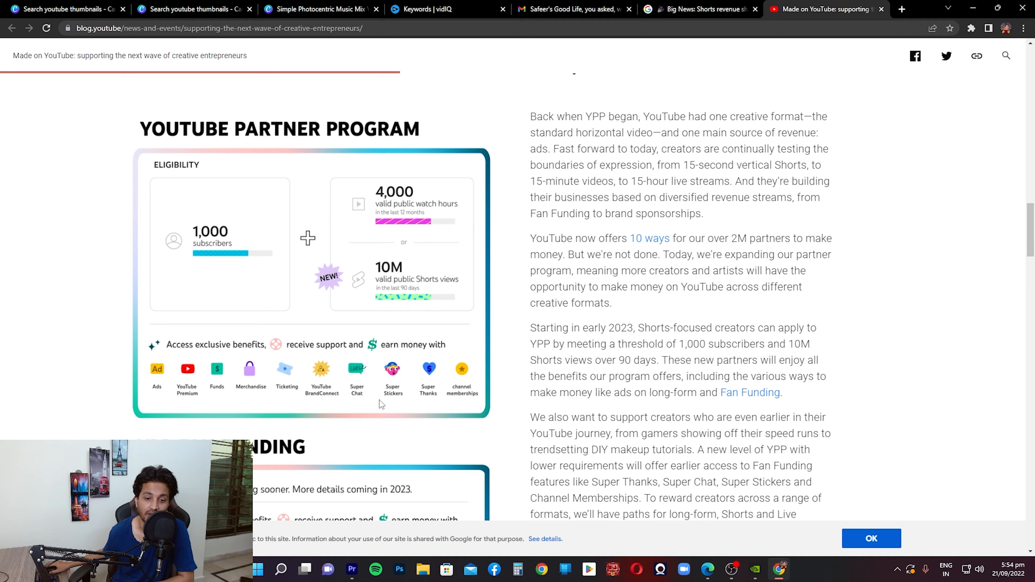
mouse_move(432, 401)
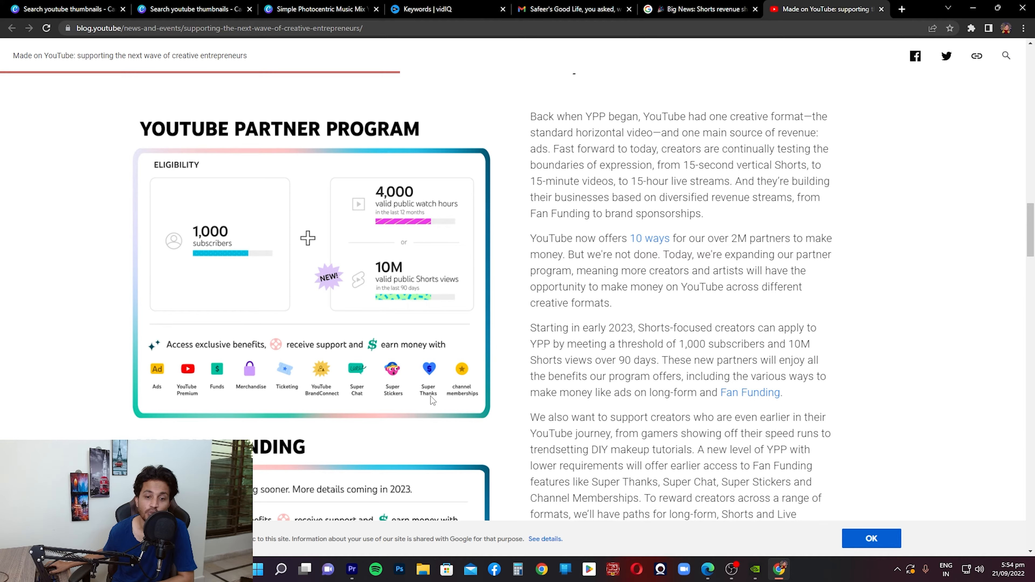
mouse_move(428, 383)
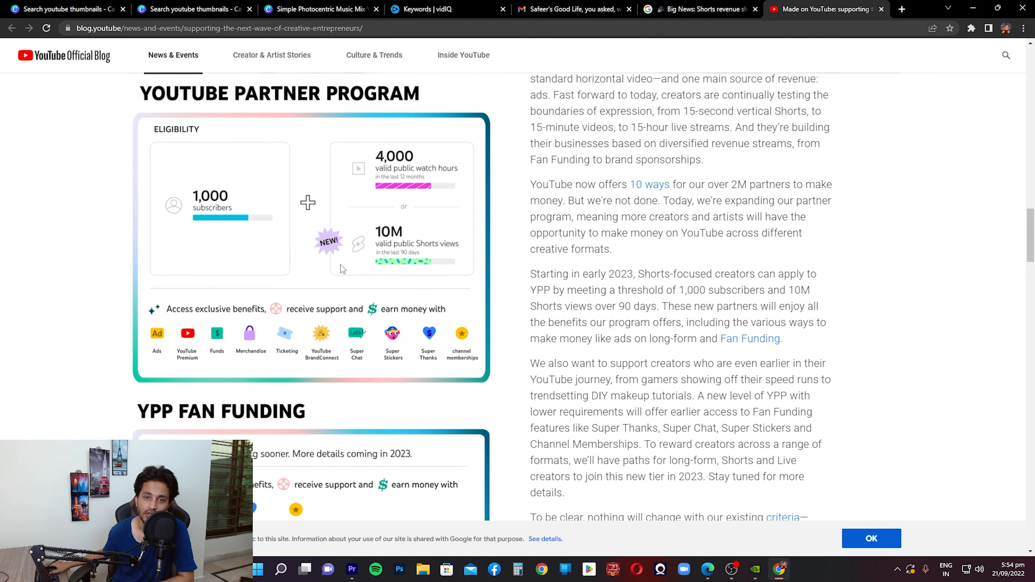
mouse_move(381, 277)
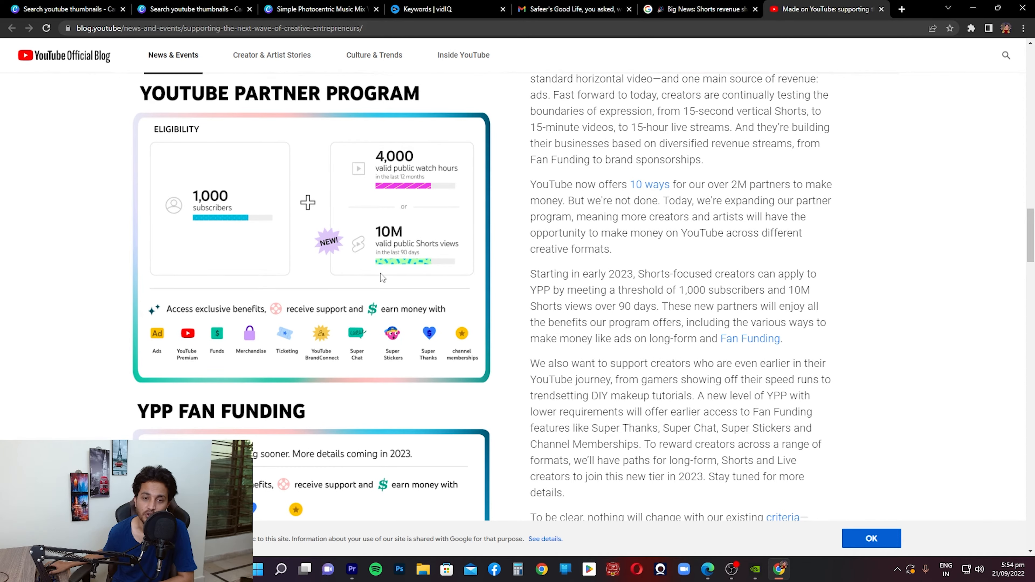
Scroll to the YPP Fan Funding graphic and the unchanged existing YPP criteria paragraph.
scroll(down, 3)
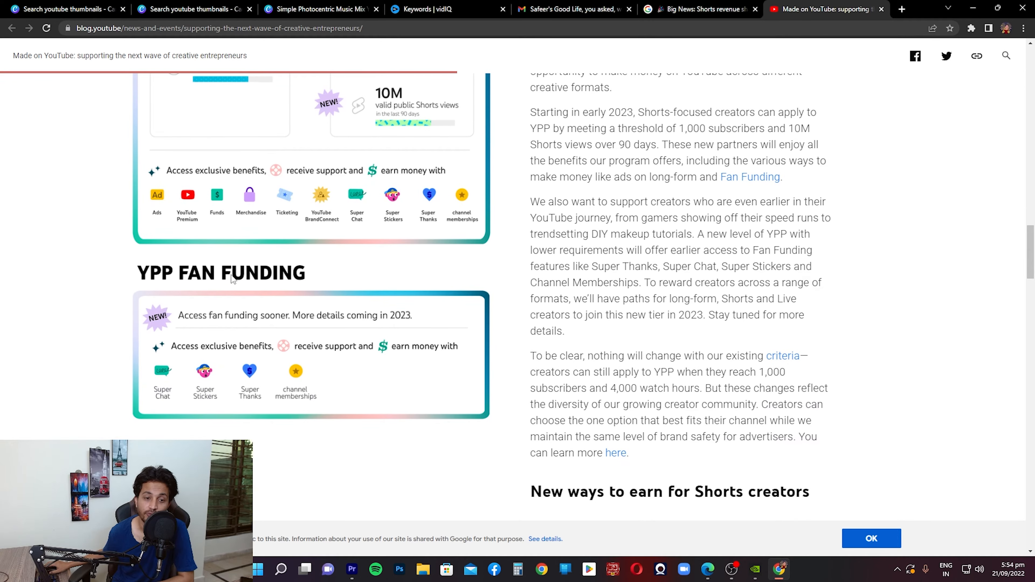
mouse_move(340, 330)
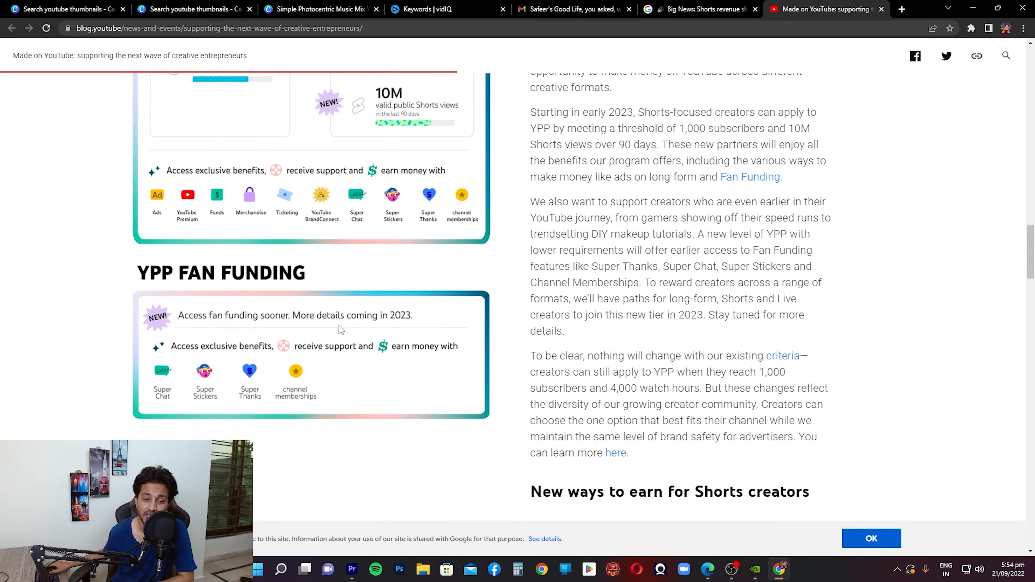
mouse_move(195, 329)
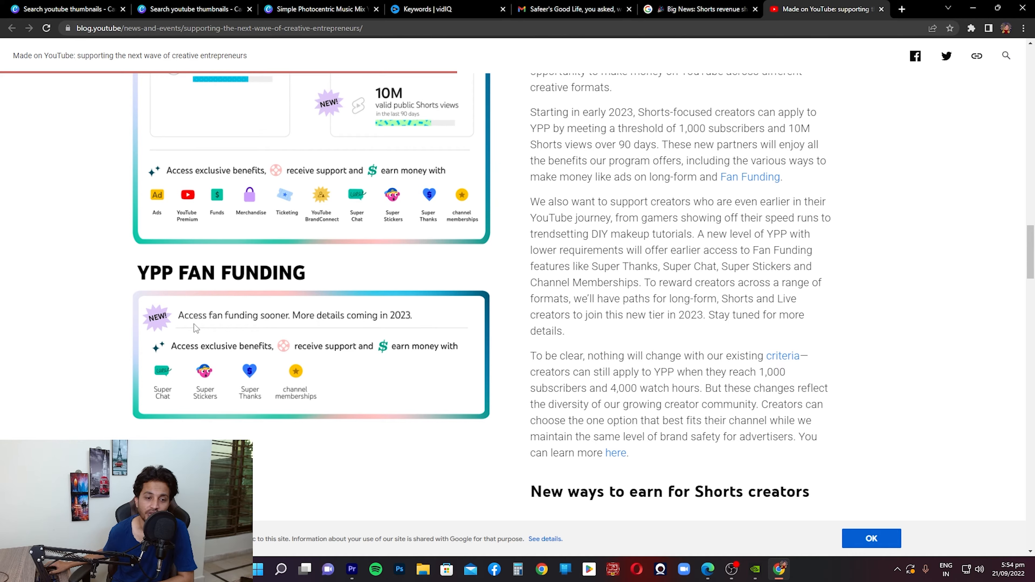
mouse_move(317, 330)
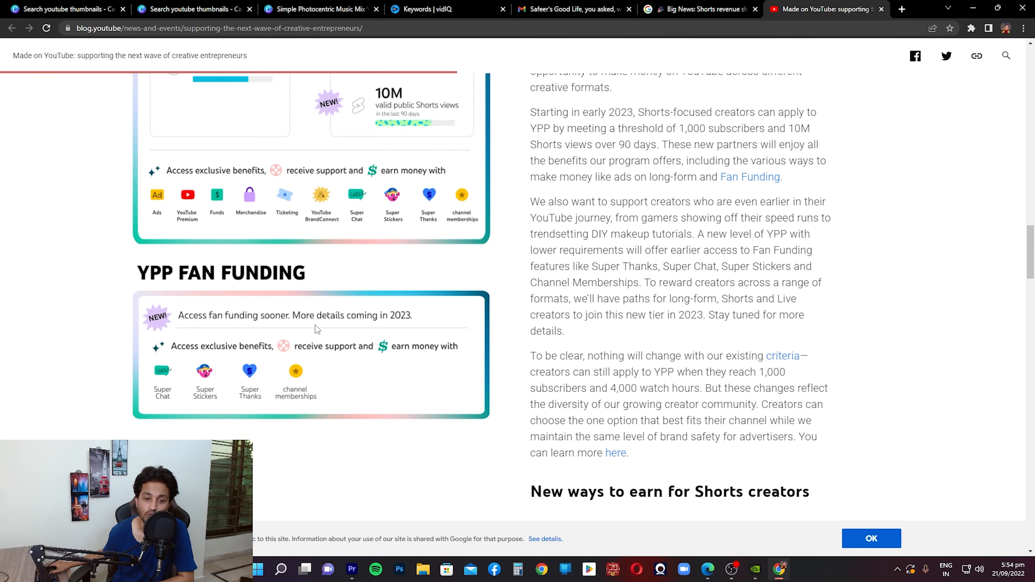
mouse_move(379, 326)
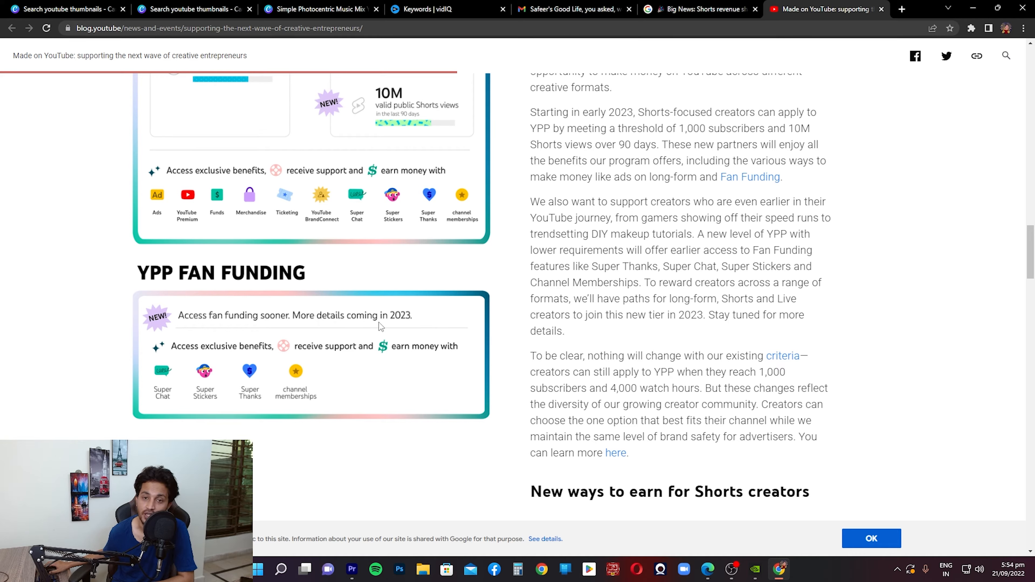
mouse_move(263, 359)
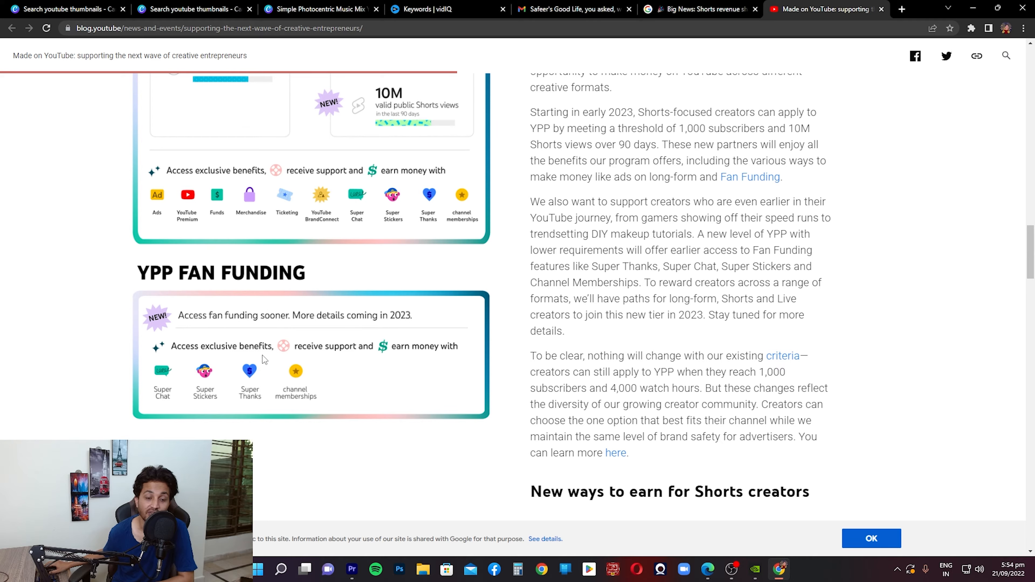
mouse_move(167, 401)
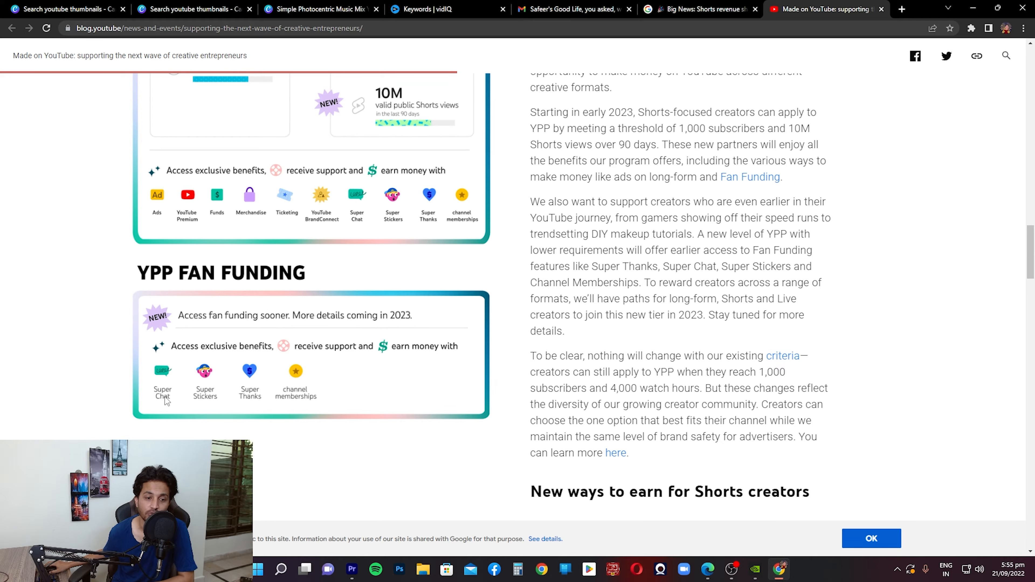
mouse_move(308, 400)
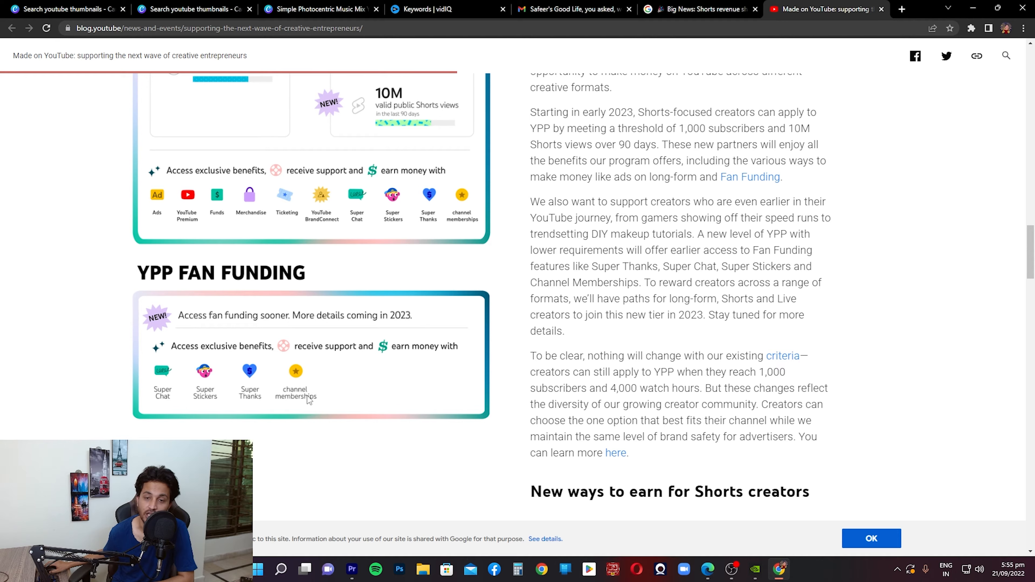
Scroll past 'New ways to earn for Shorts creators' to the 45% creator share bullets and Super Thanks for Shorts.
scroll(up, 3)
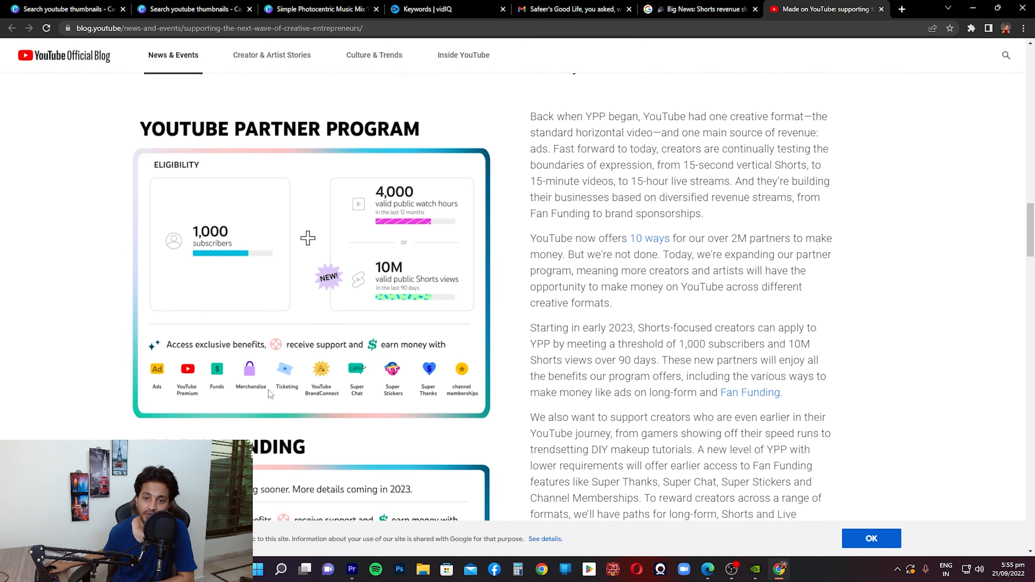
scroll(down, 3)
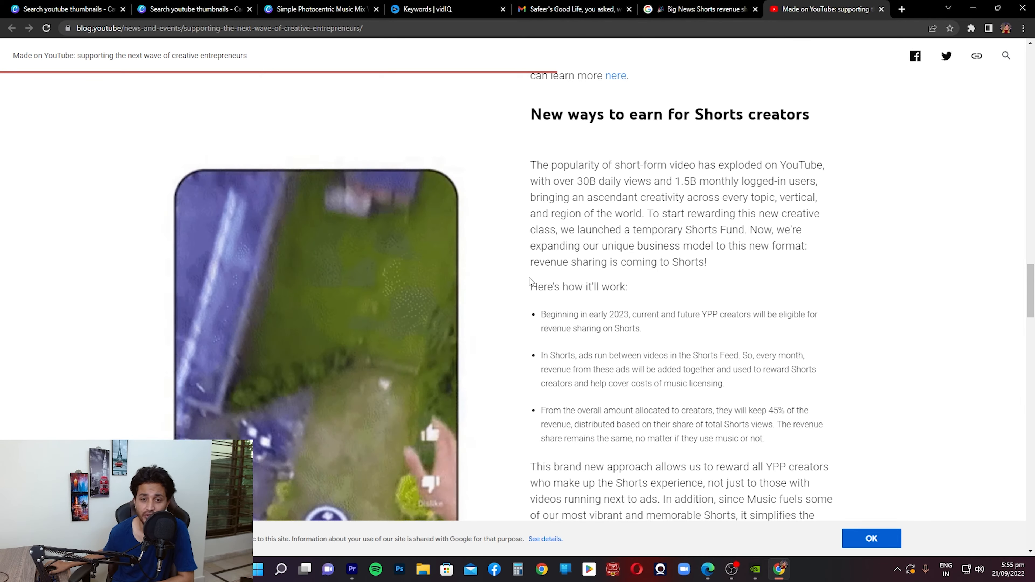
mouse_move(532, 288)
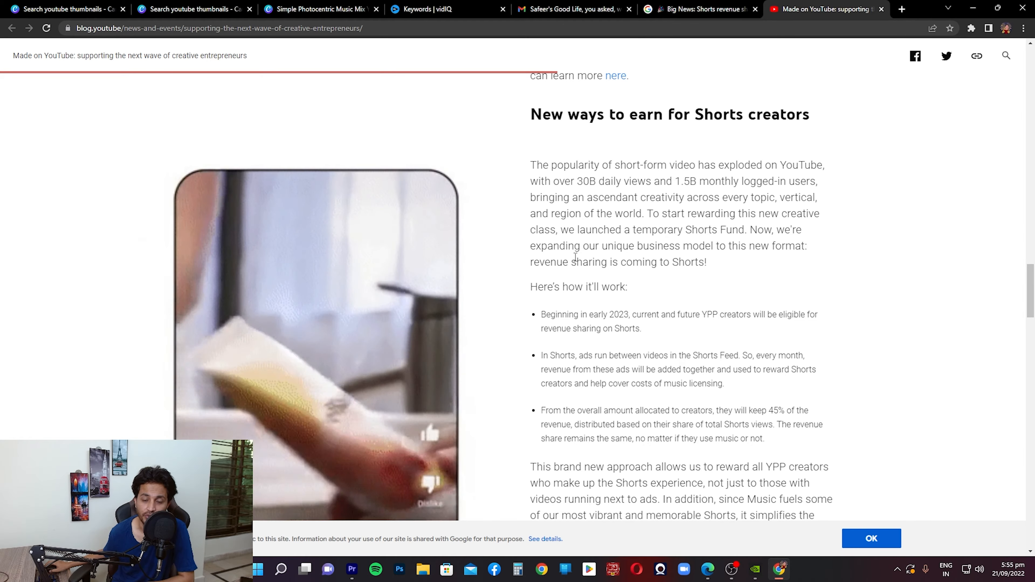
scroll(down, 3)
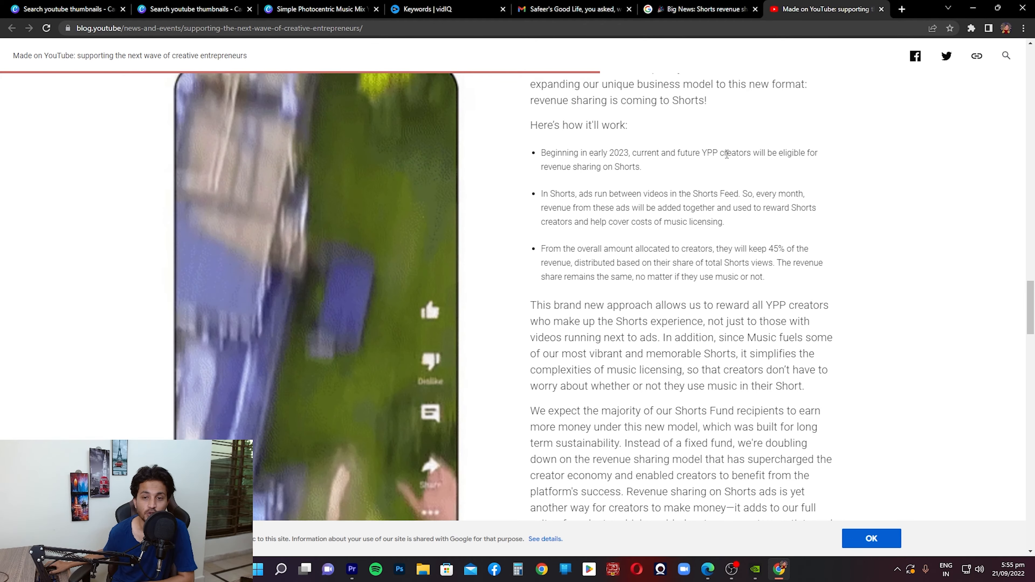
mouse_move(751, 166)
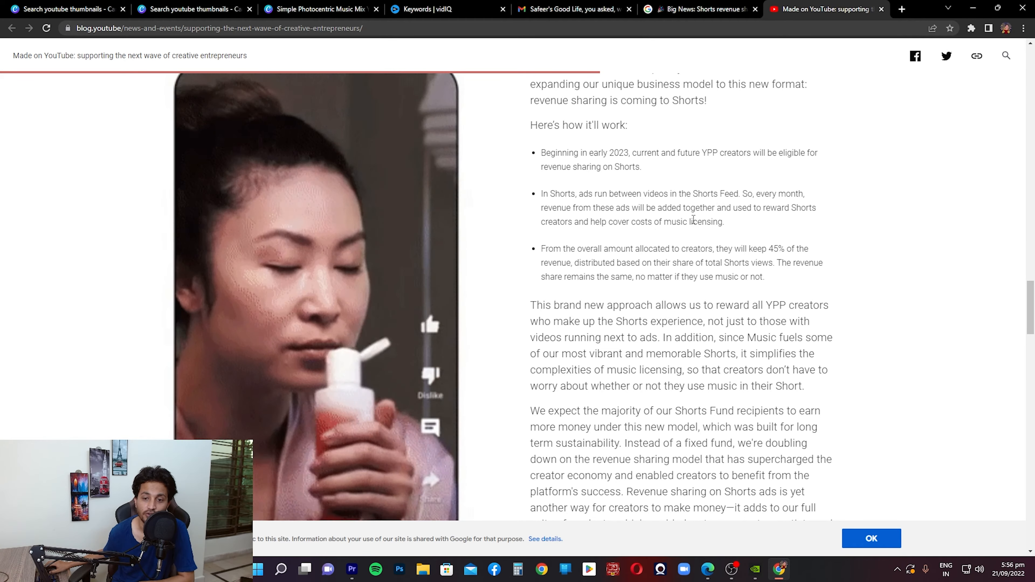
scroll(down, 3)
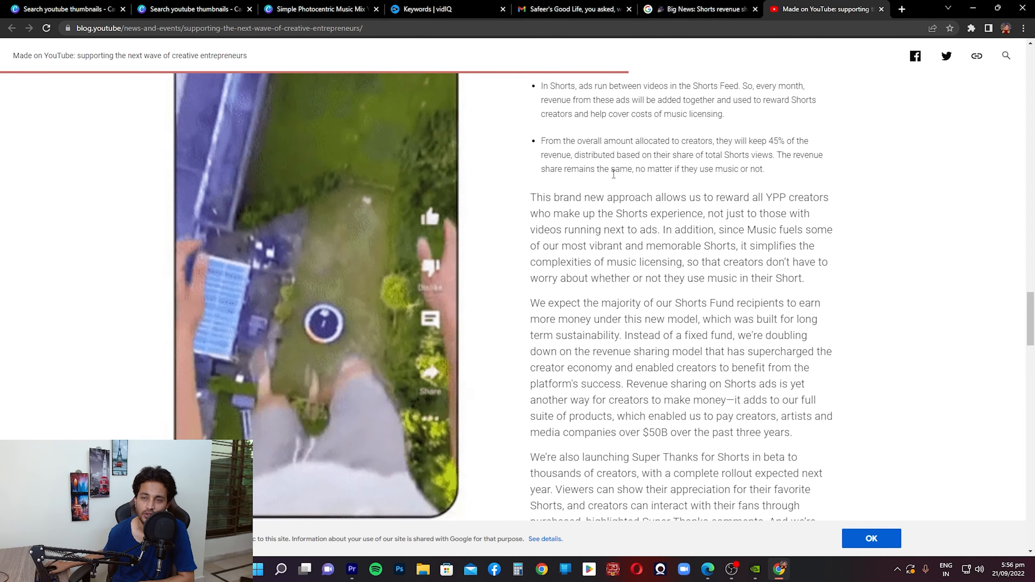
Scroll to 'Evolving the soundtrack of YouTube' introducing Creator Music in YouTube Studio.
scroll(down, 3)
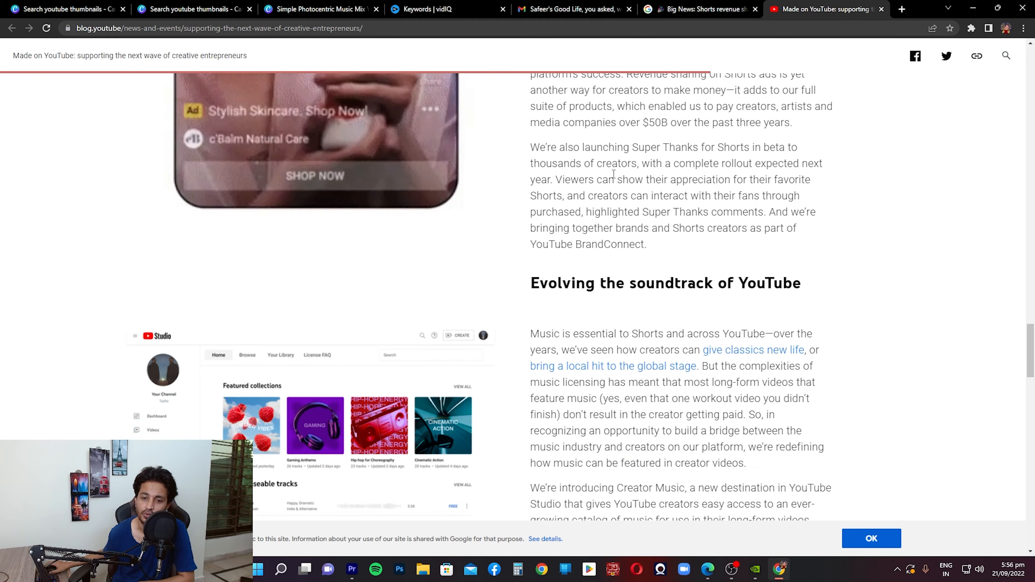
scroll(down, 3)
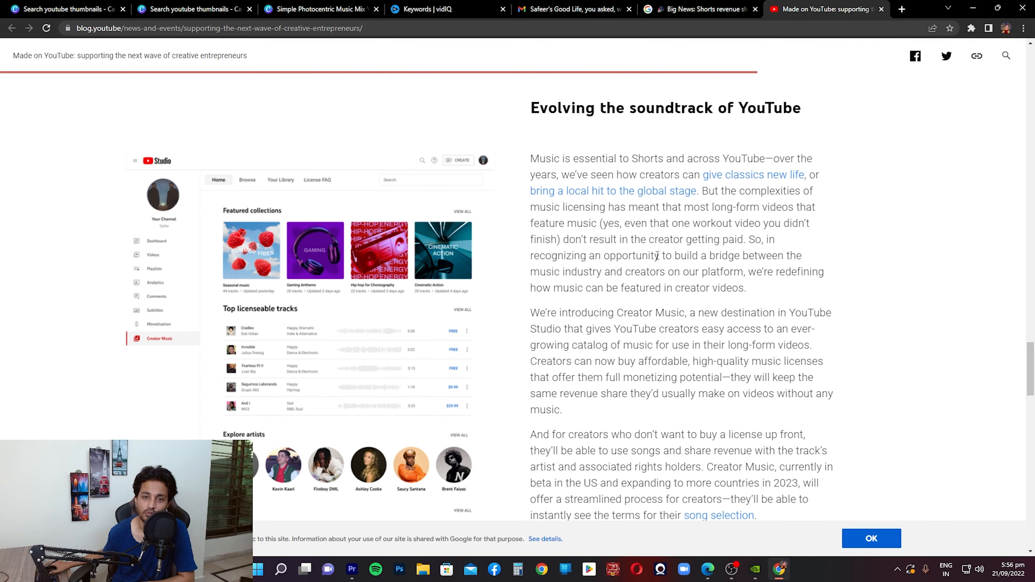
mouse_move(651, 131)
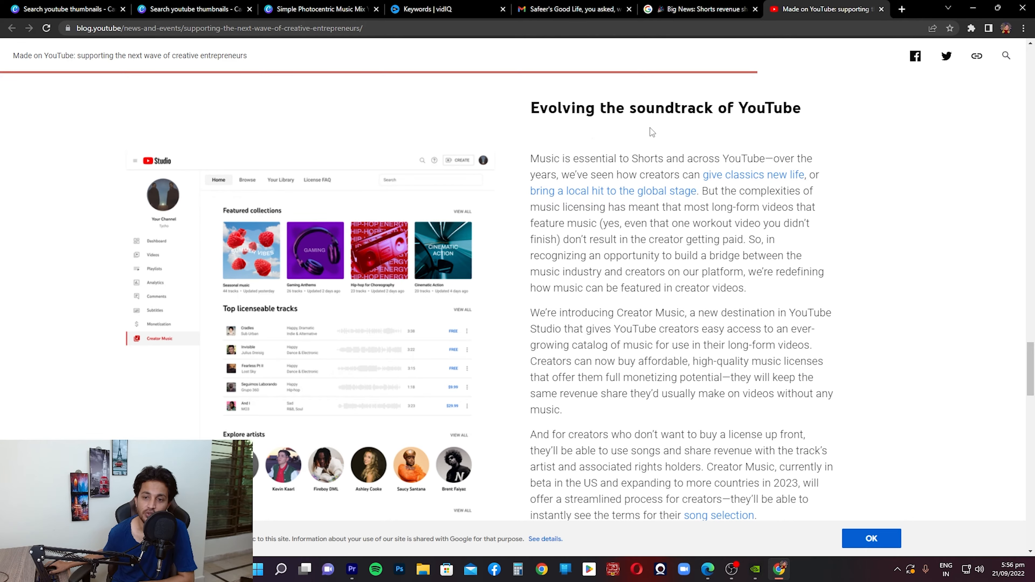
scroll(down, 3)
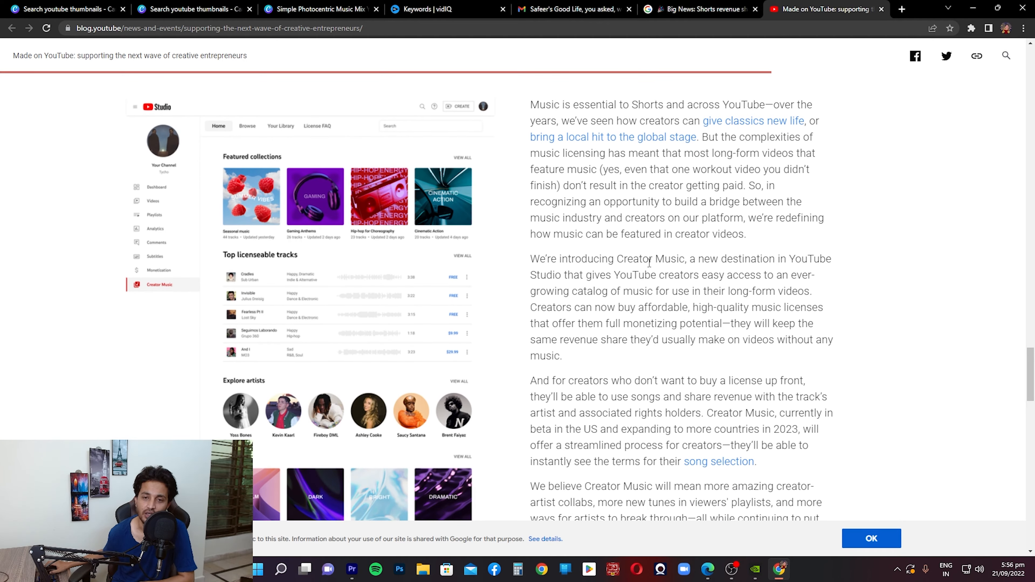
mouse_move(574, 103)
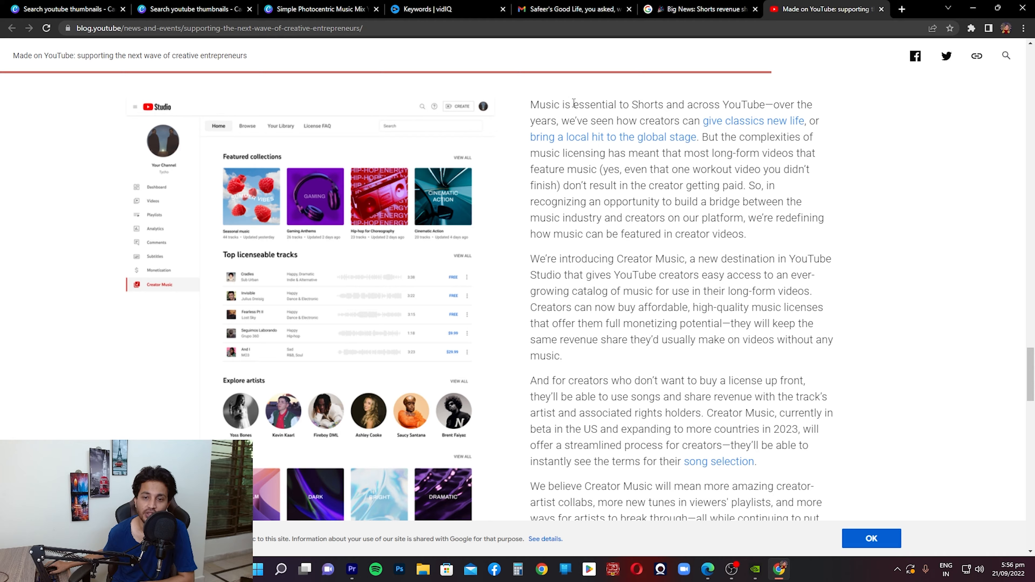
mouse_move(549, 124)
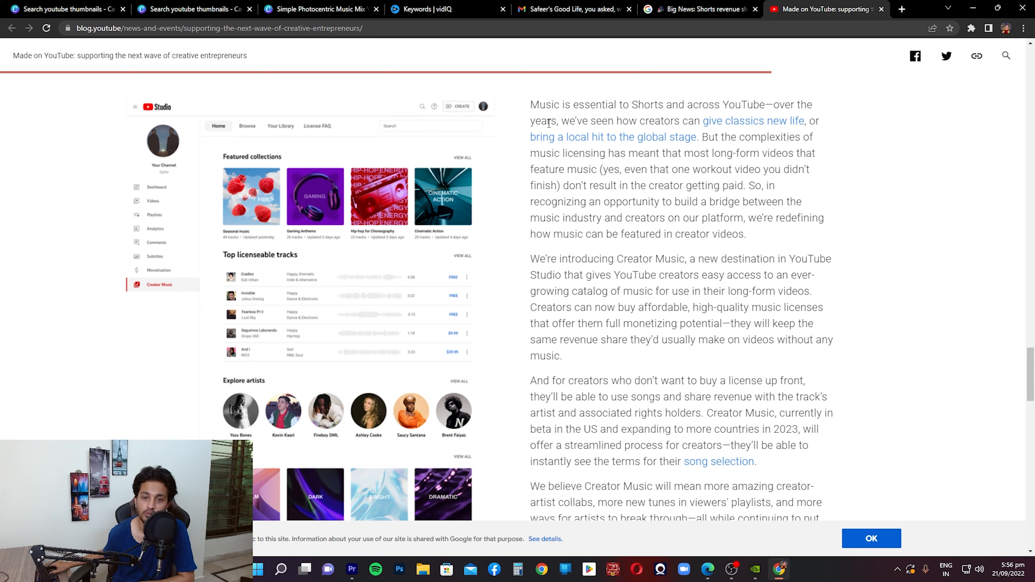
mouse_move(700, 123)
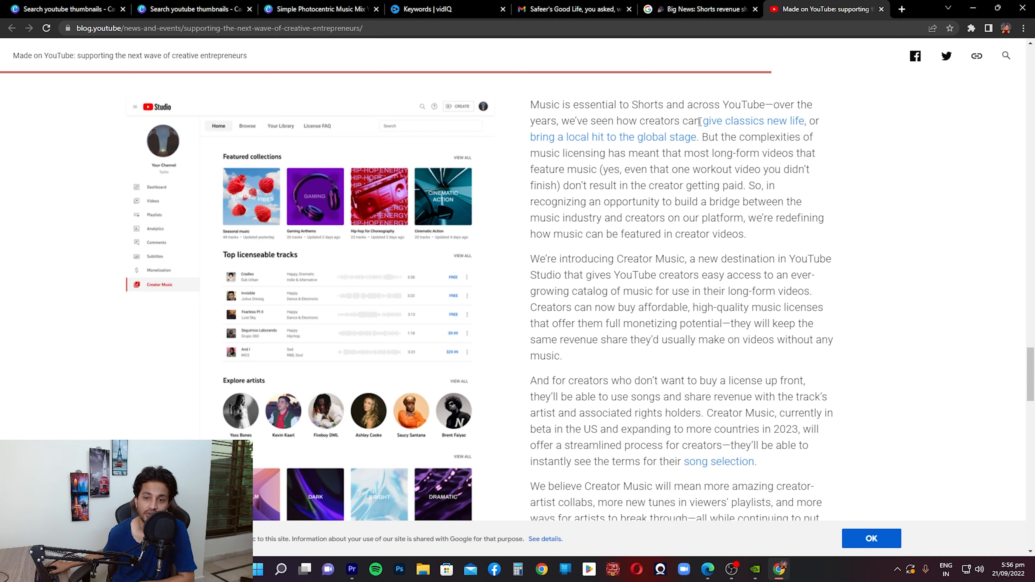
mouse_move(656, 141)
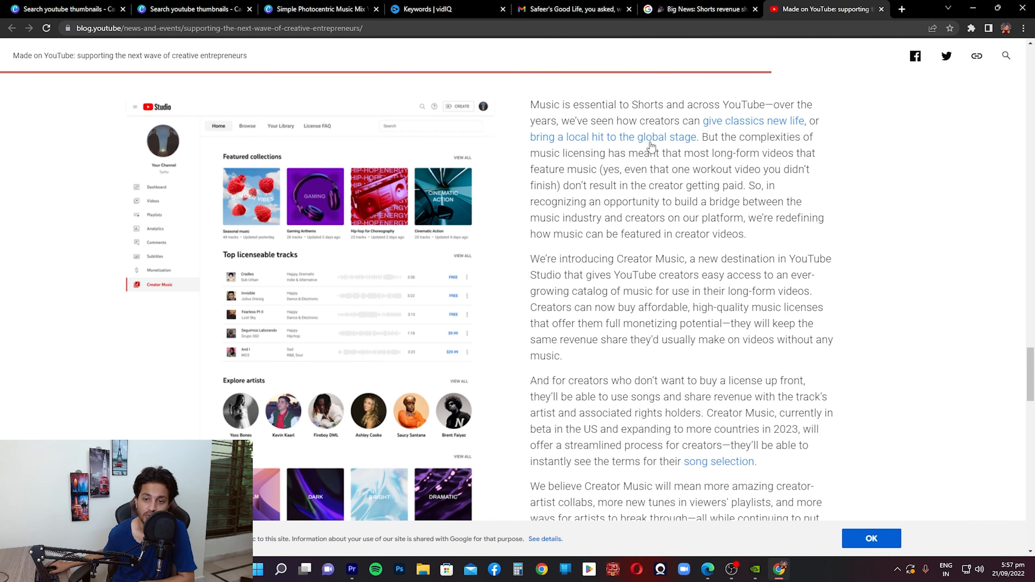
mouse_move(526, 165)
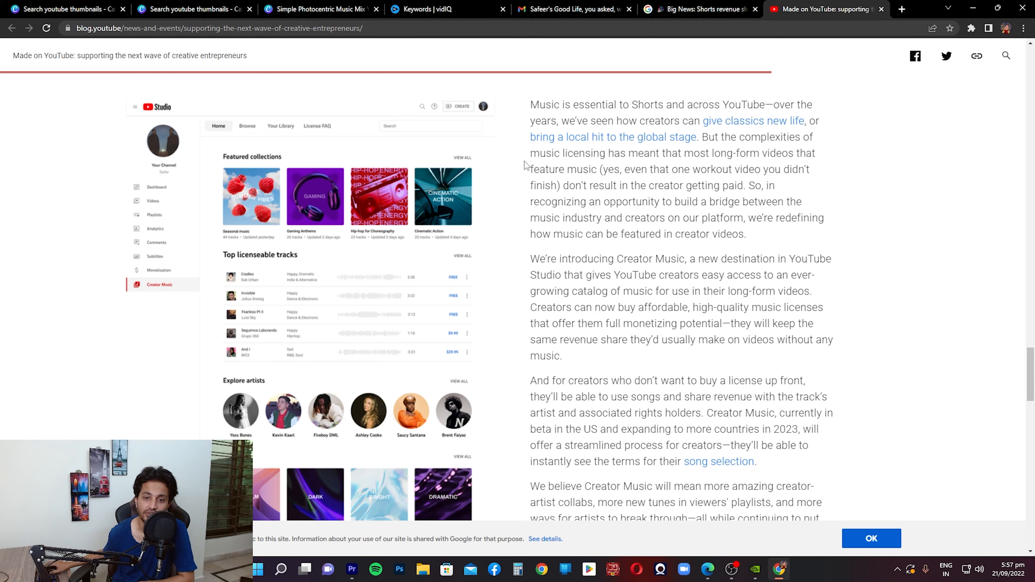
mouse_move(709, 152)
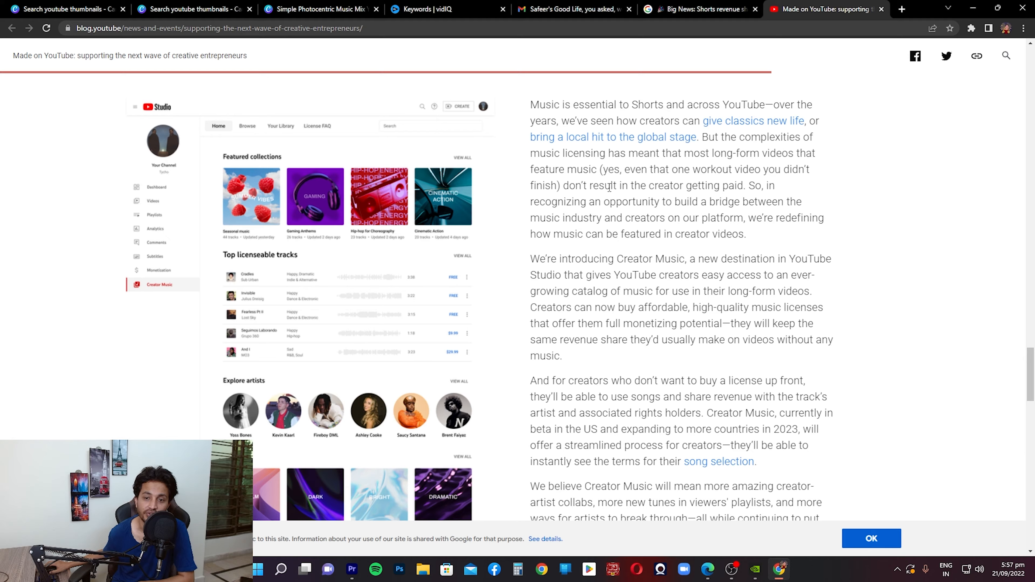
mouse_move(608, 207)
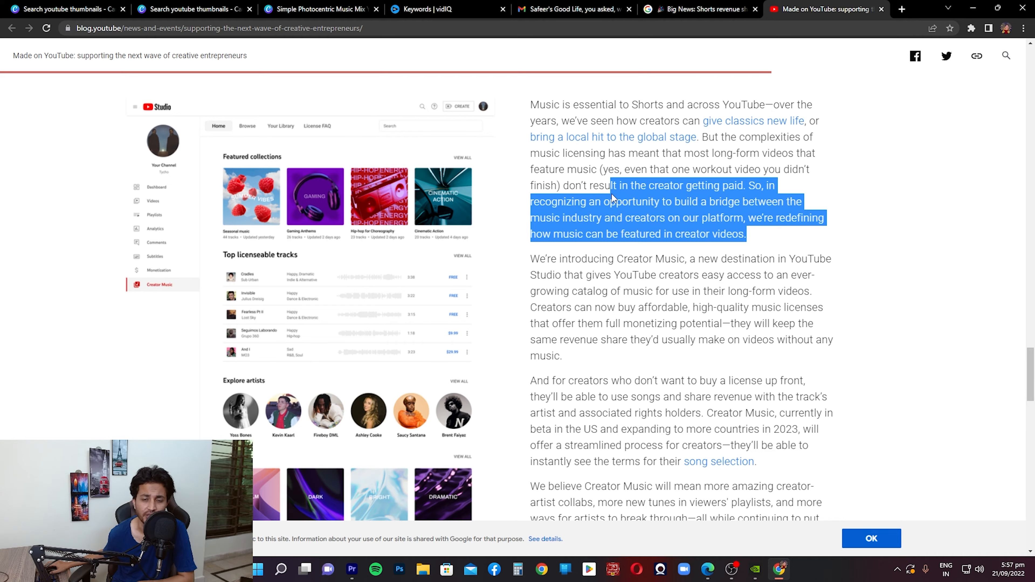
mouse_move(668, 229)
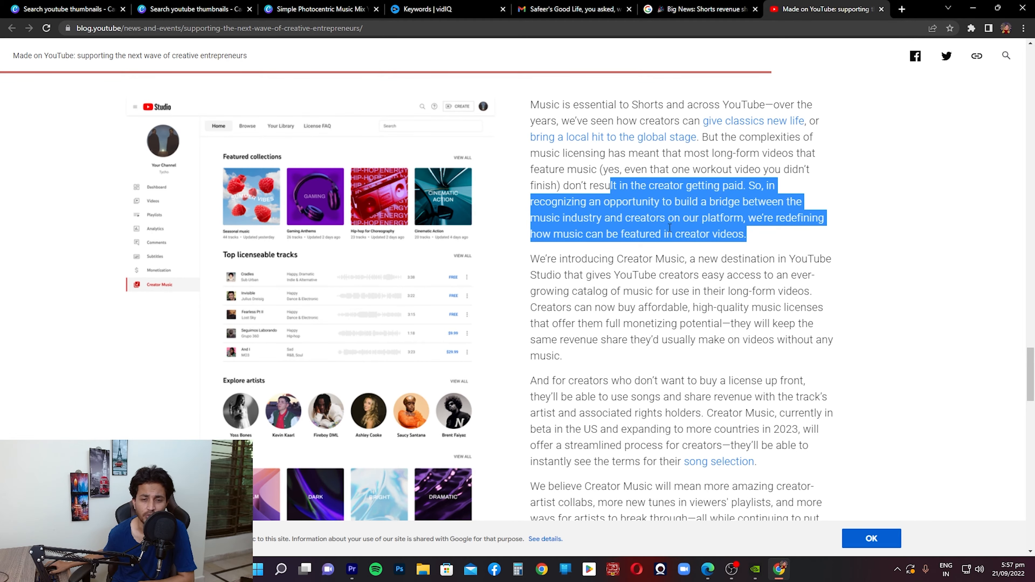
Scroll through the Creator Music paragraphs to the closing remarks on the next 15 years.
scroll(down, 3)
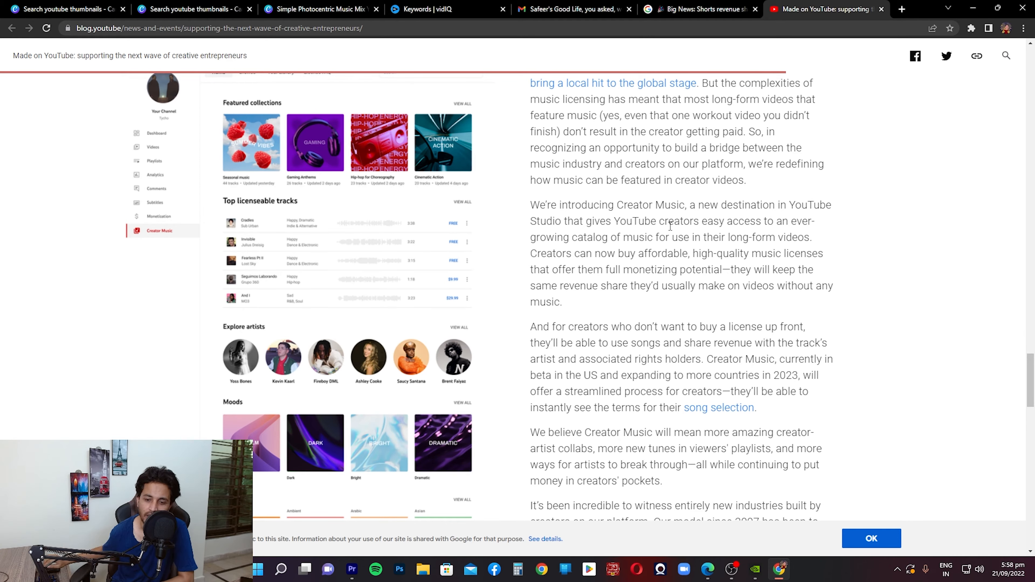
scroll(down, 3)
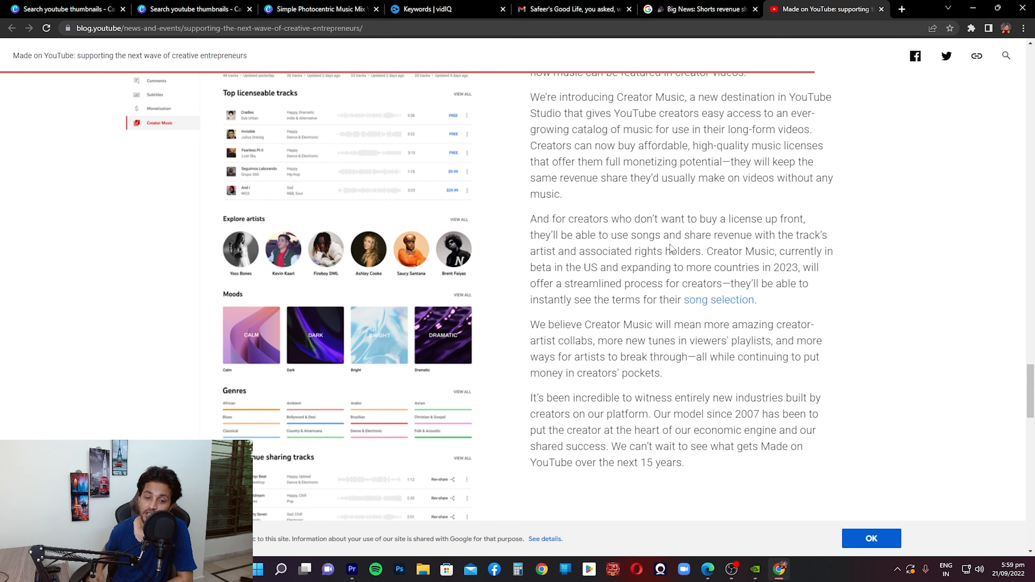
Scroll back to the top of the post showing the 'Made on YouTube' title, author and date.
scroll(up, 3)
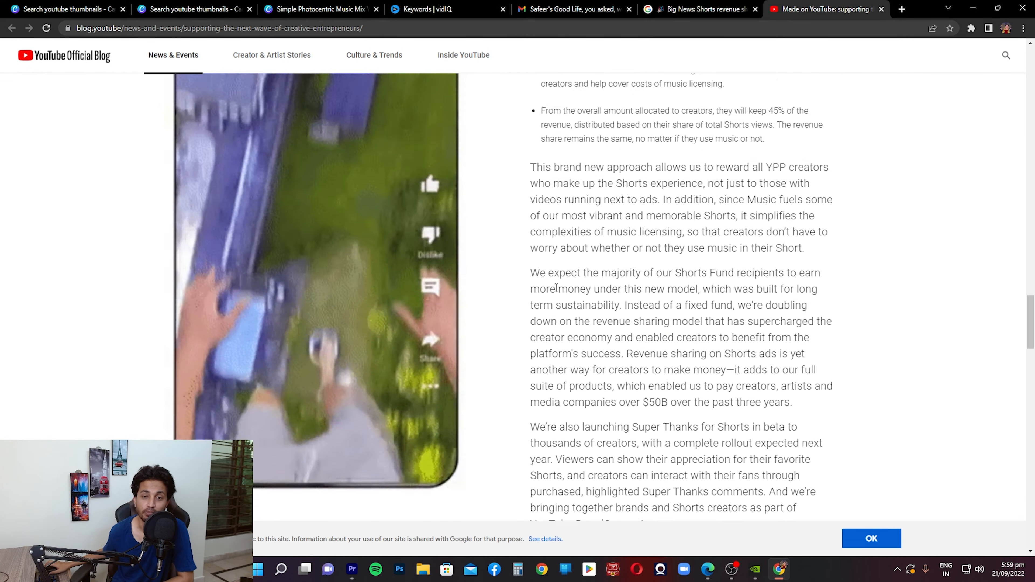
scroll(down, 3)
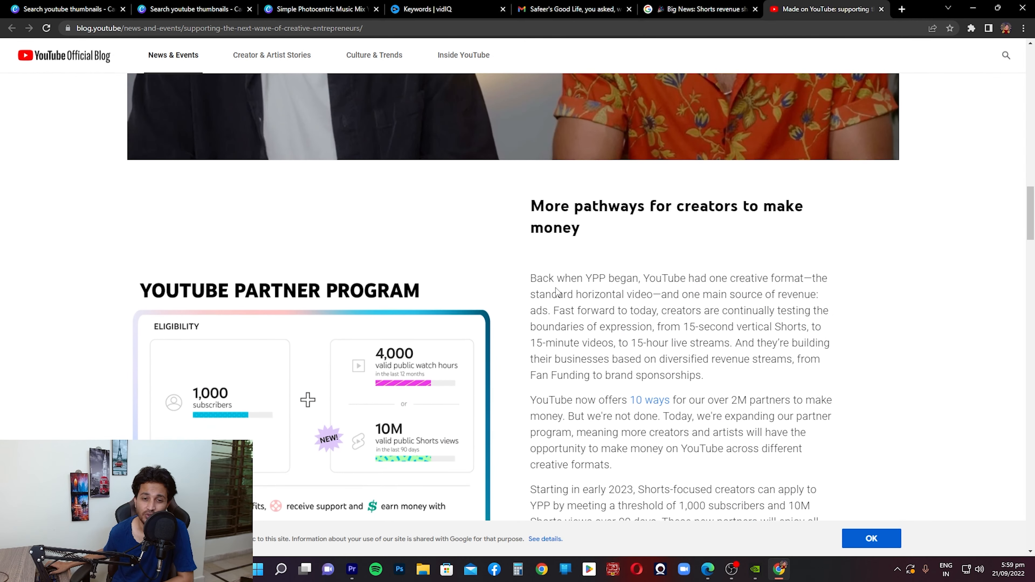
scroll(up, 3)
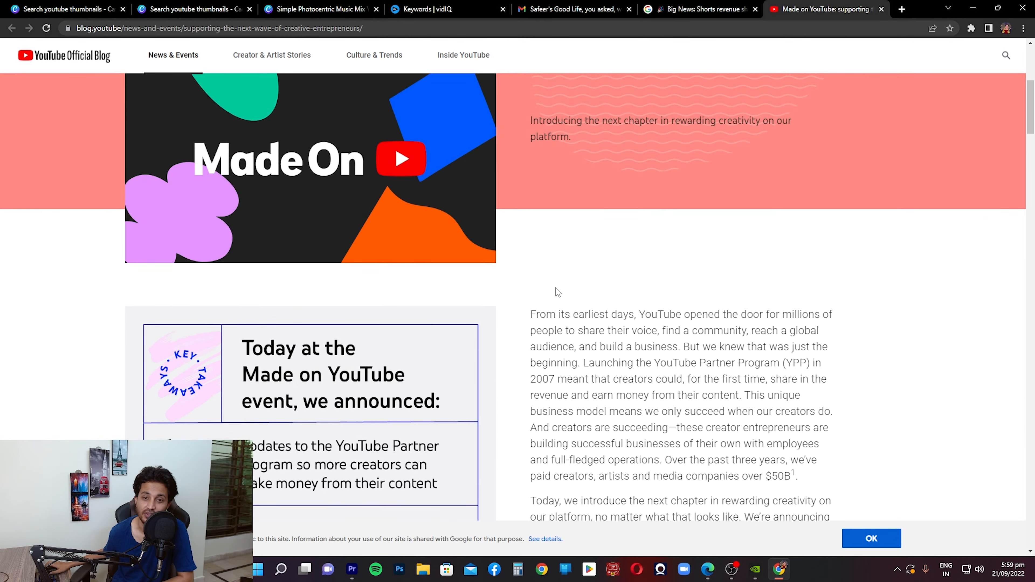
scroll(down, 3)
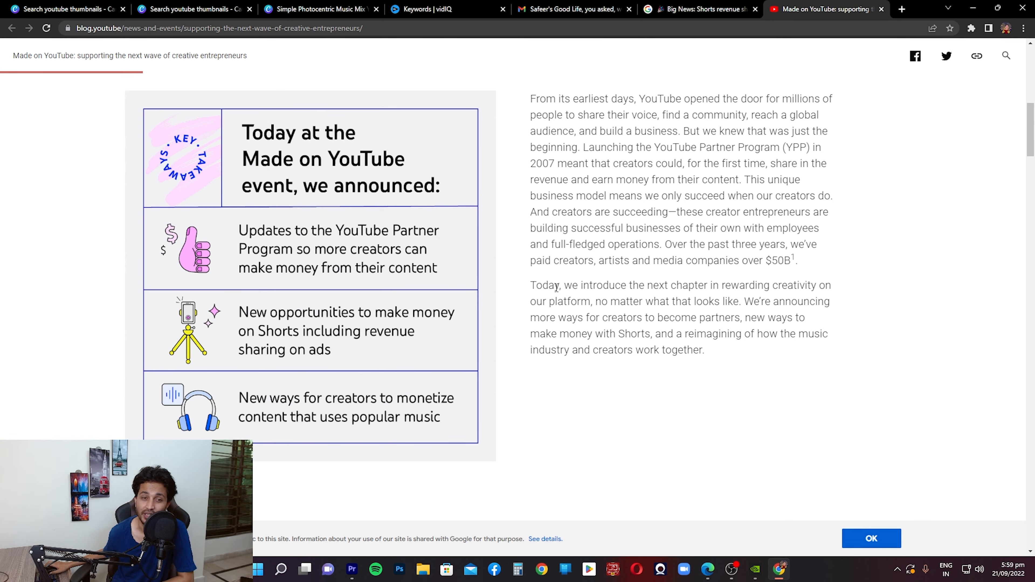
scroll(up, 3)
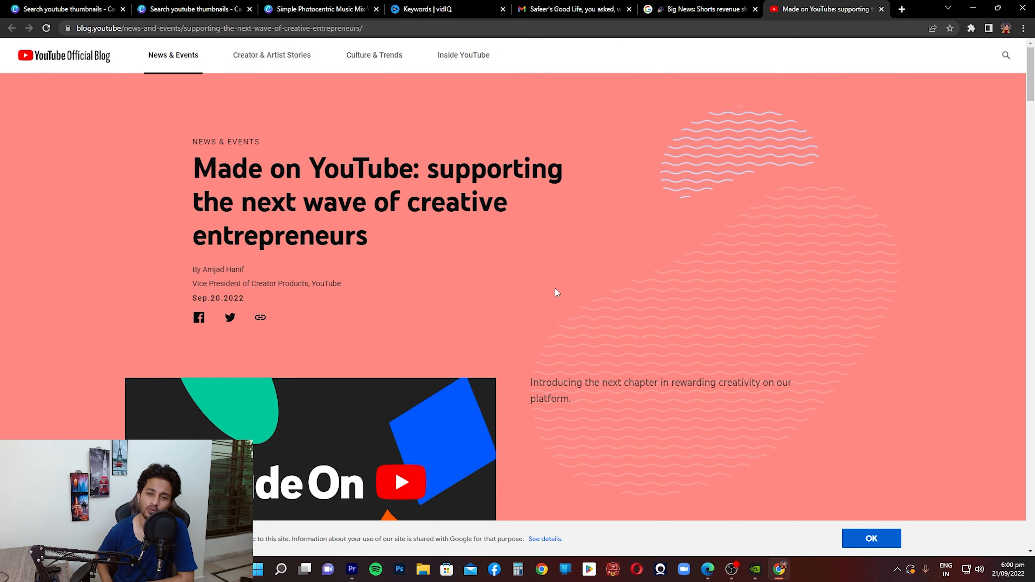